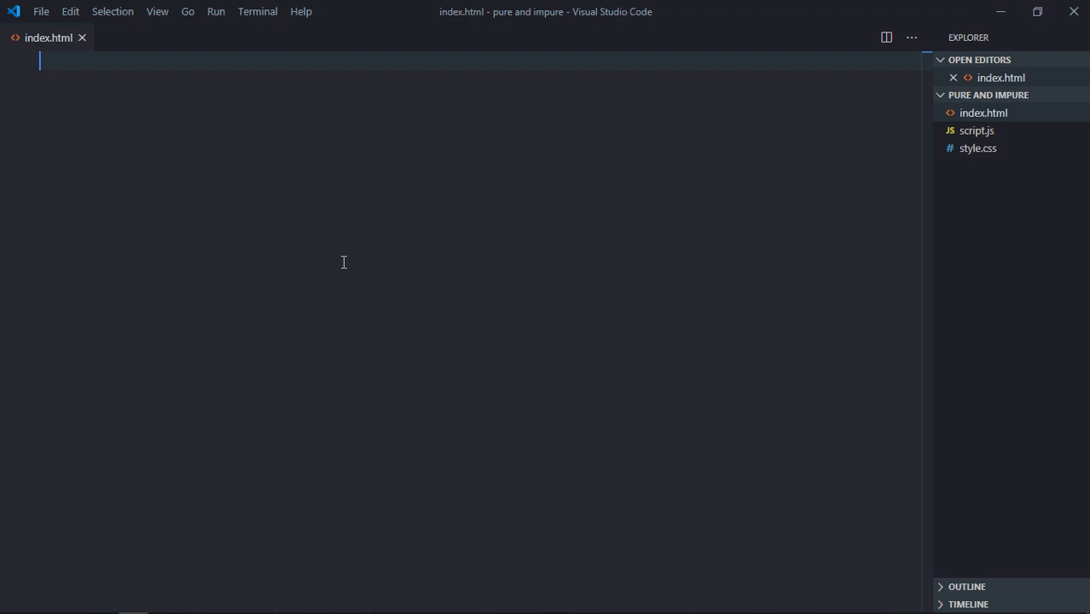
mouse_move(237, 308)
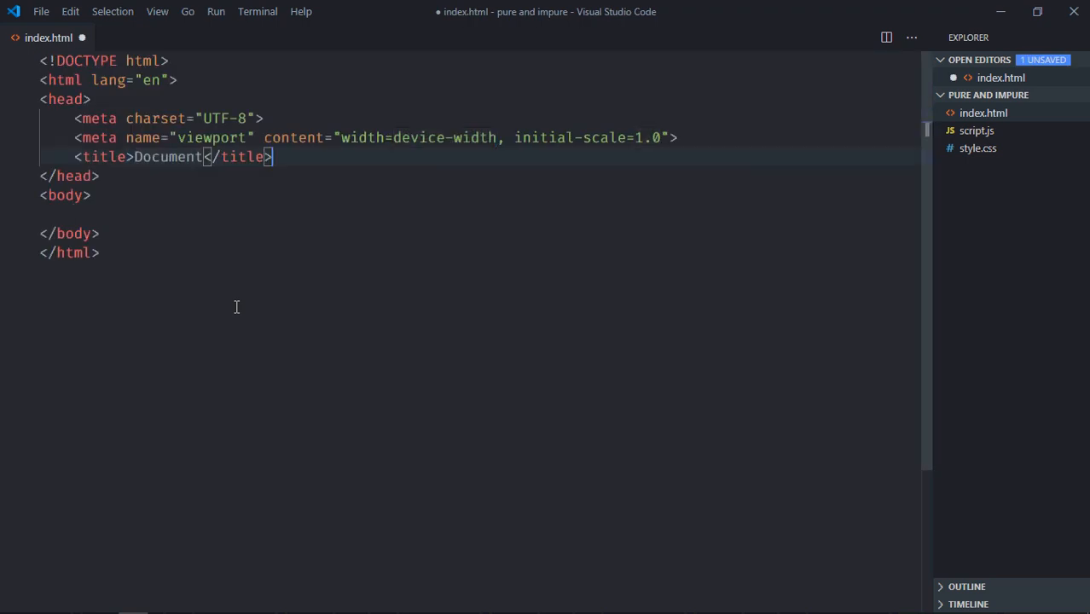
Step: Add a div with a Click Me button, h1#total 'Total: 0' and h1#xvar 'X: 0'
type("div>")
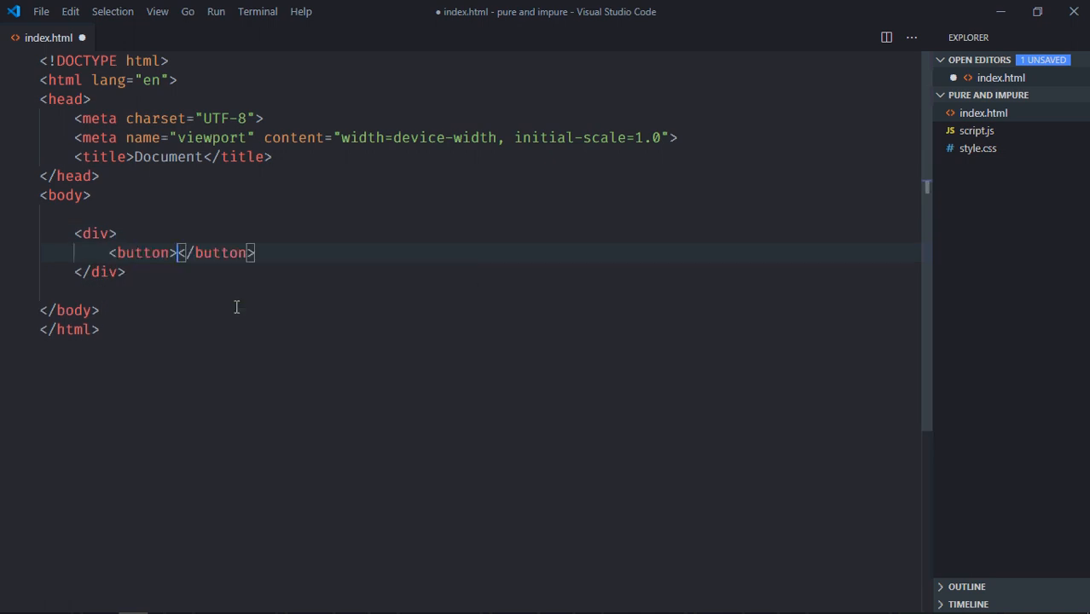
type("Click me")
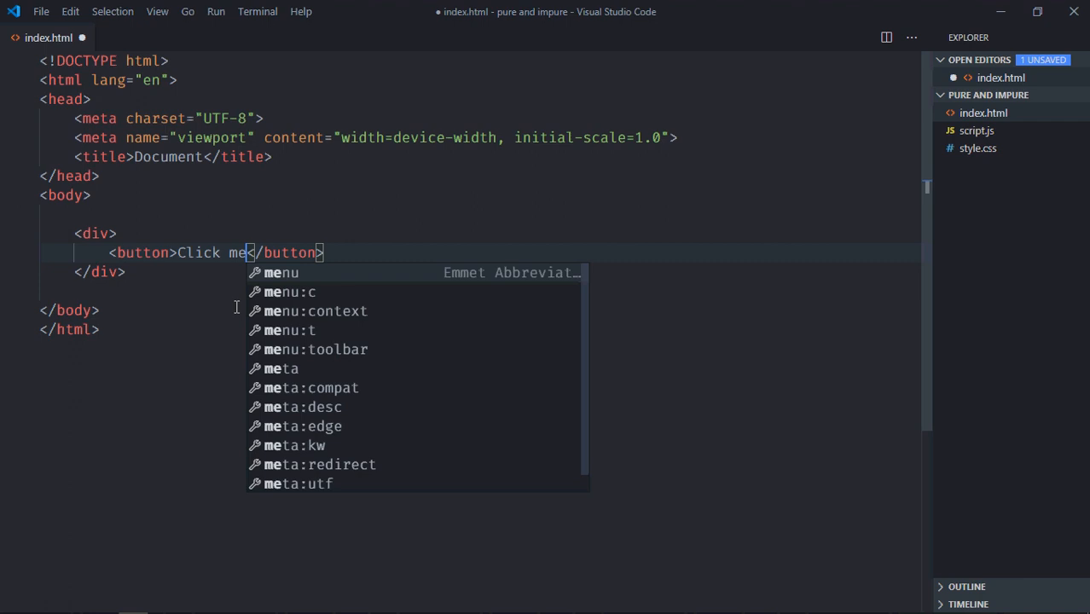
type("h1></h1>")
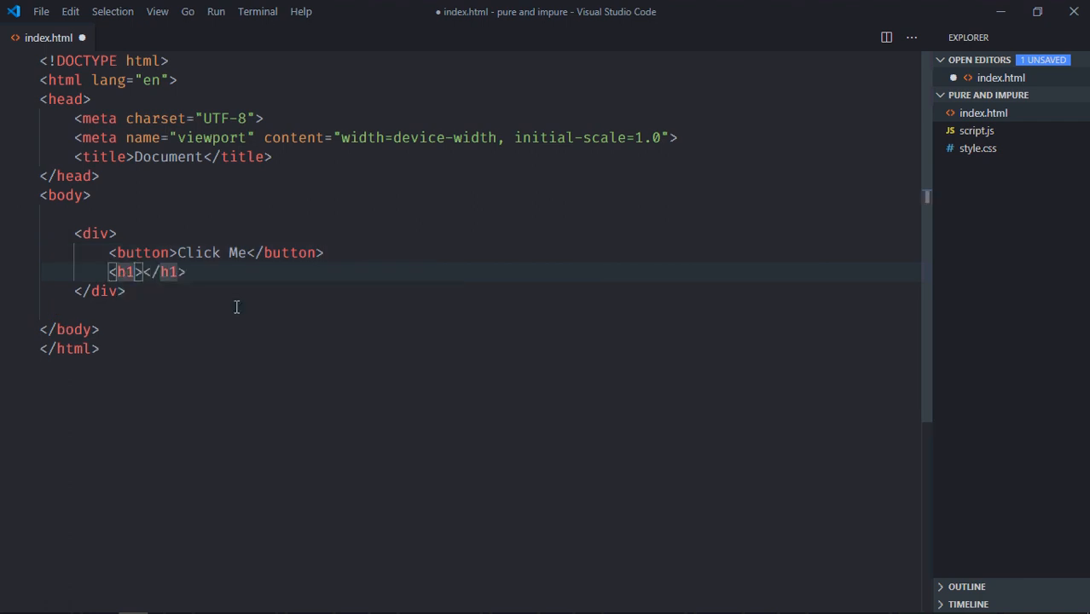
type("id=\"\"")
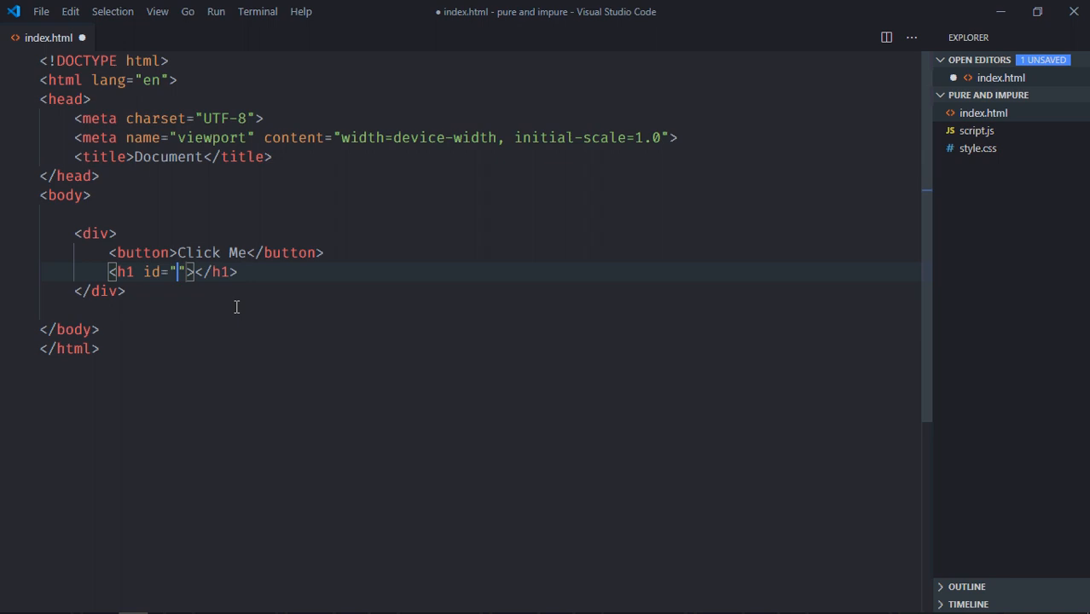
type("total")
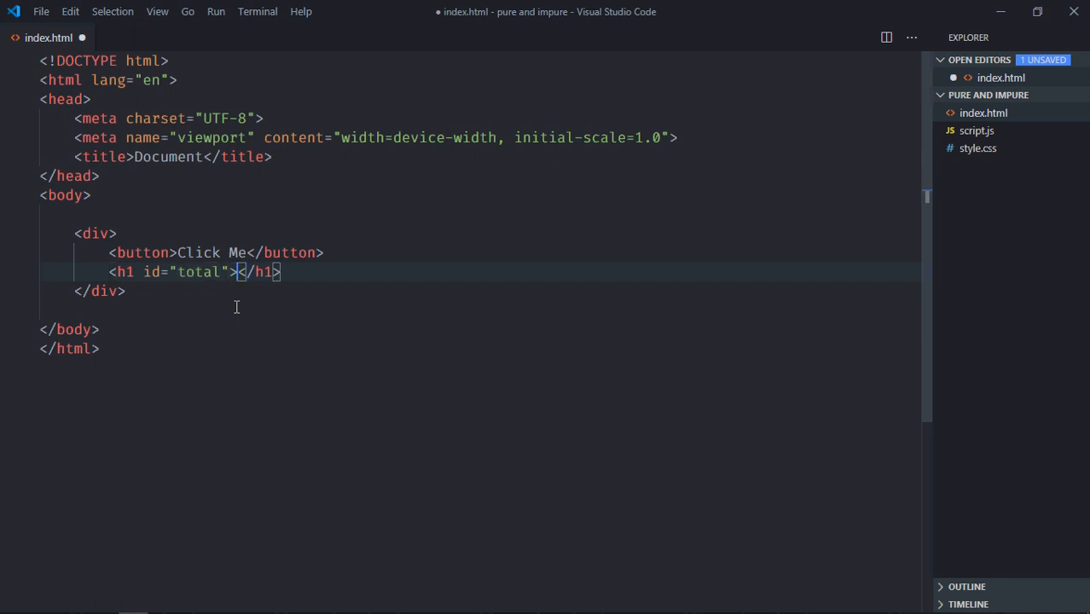
type("Total")
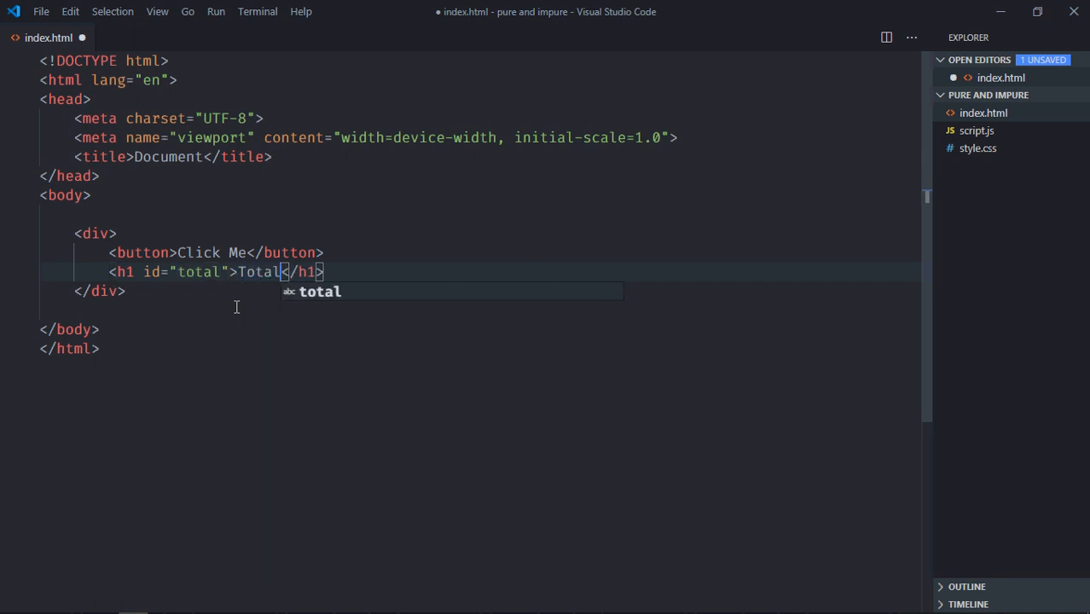
type(": 0")
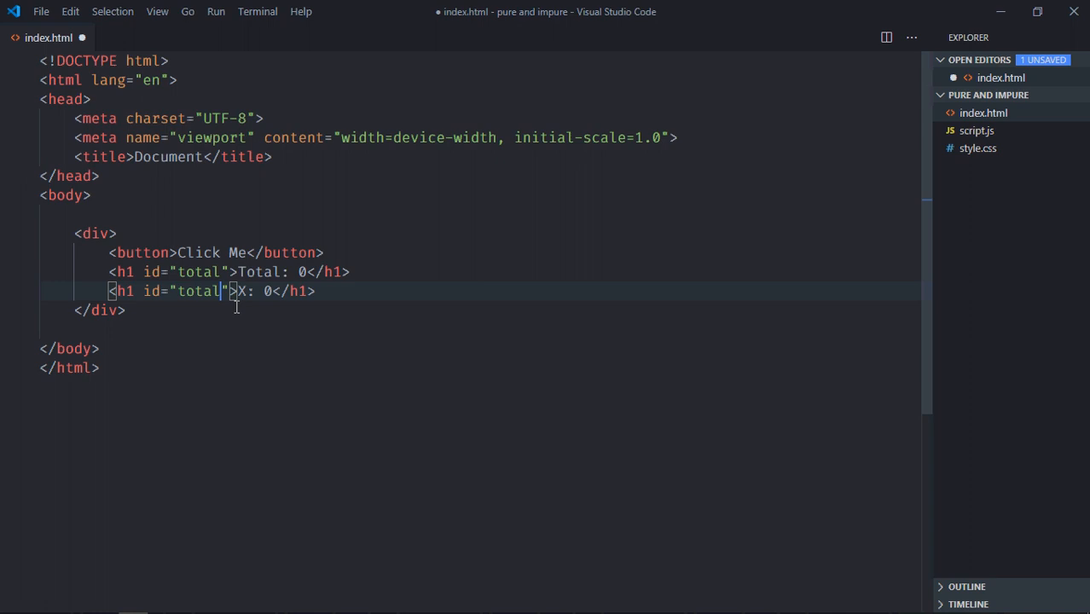
key("Backspace")
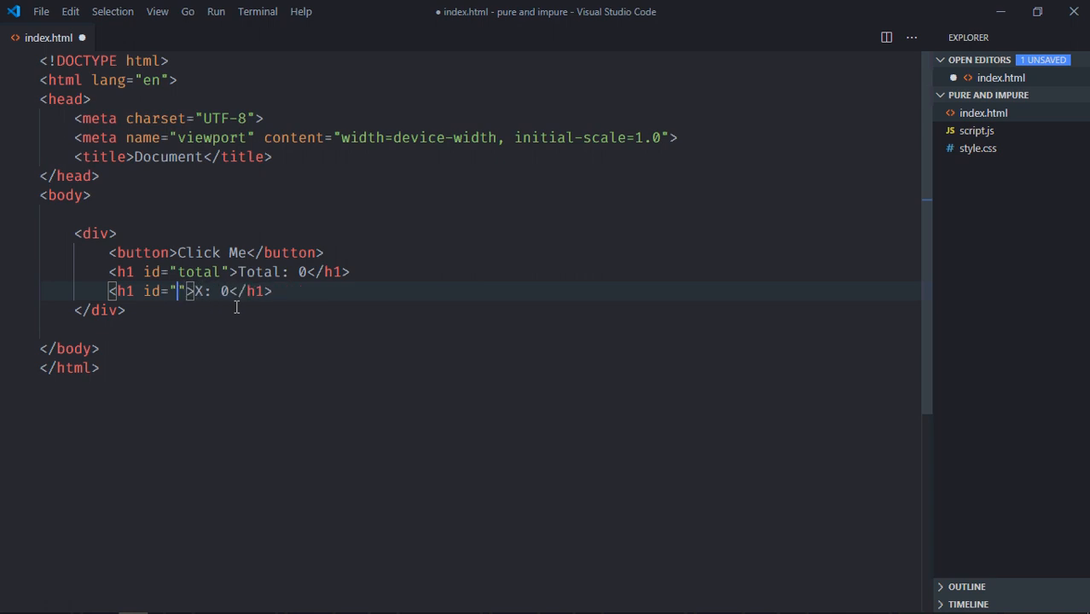
type("xvar")
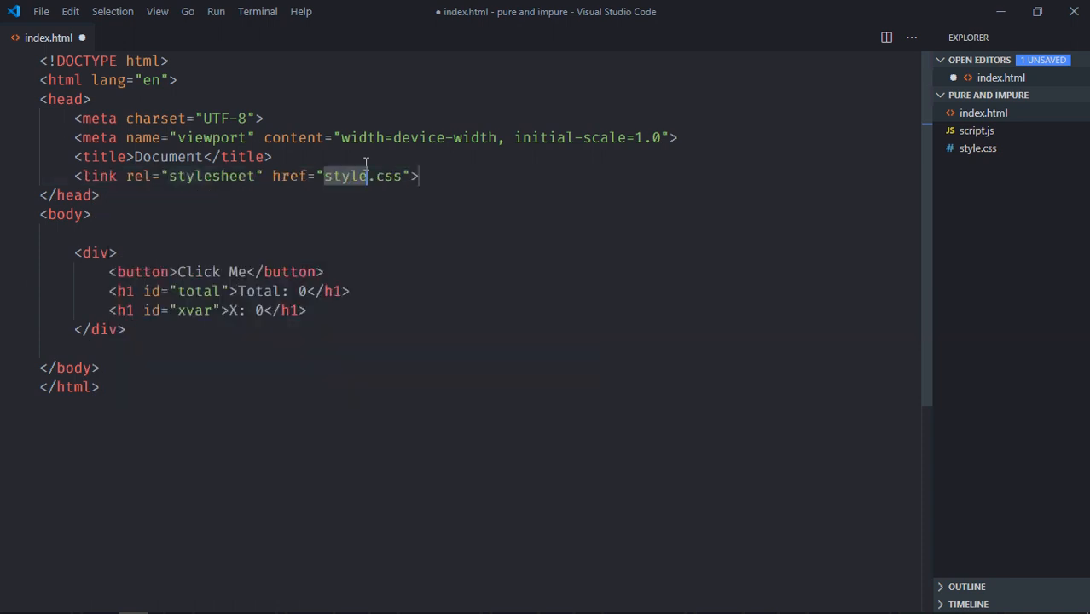
Step: Load script.js with a script tag before </body> and save index.html
key("enter")
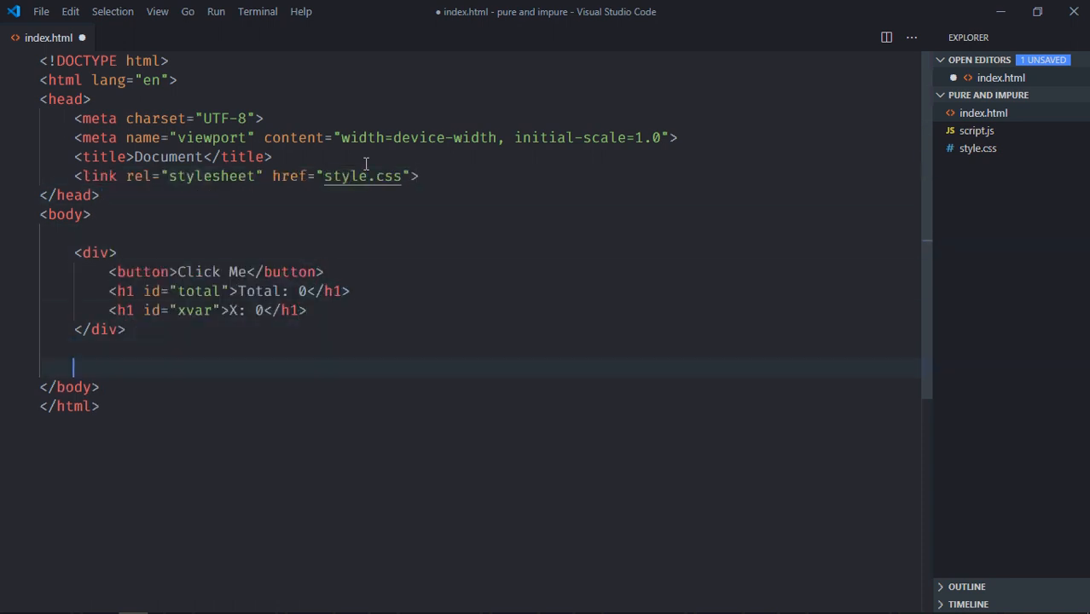
type("scri")
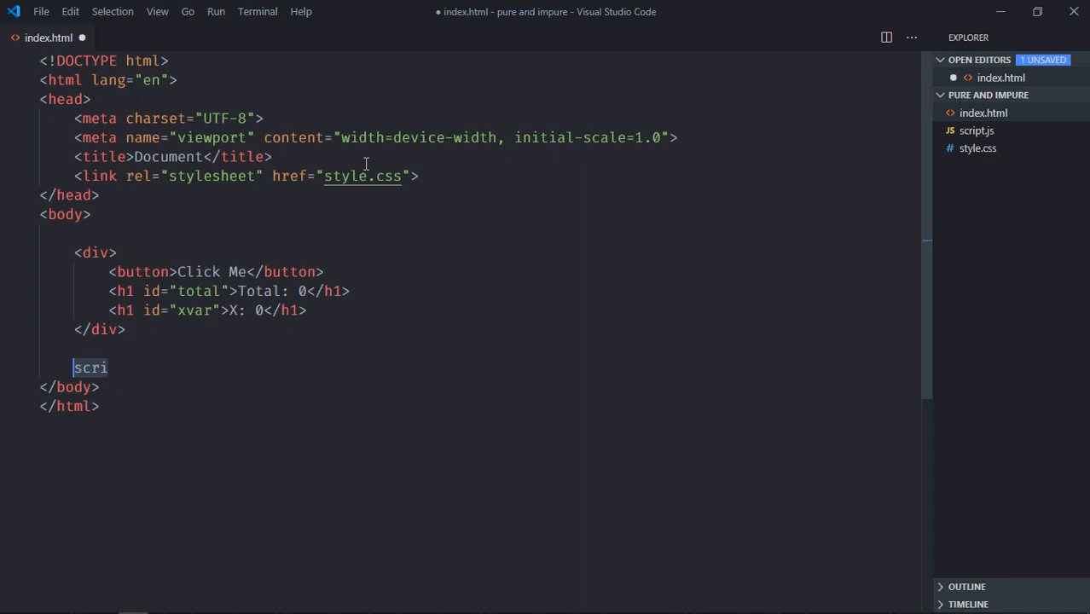
type("pt src=\"script.js\"></script>")
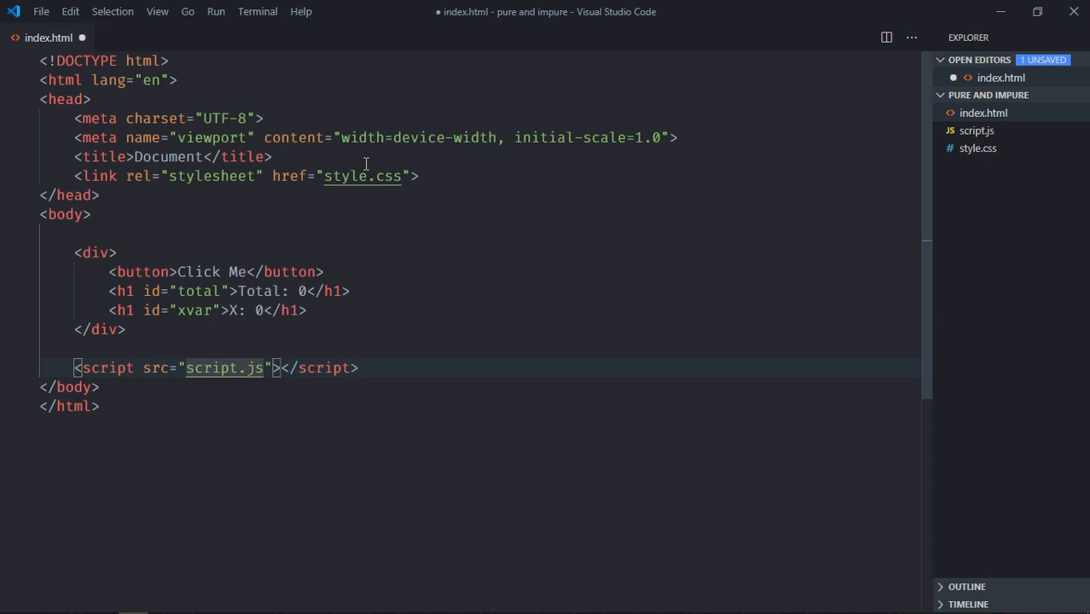
key("ctrl+s")
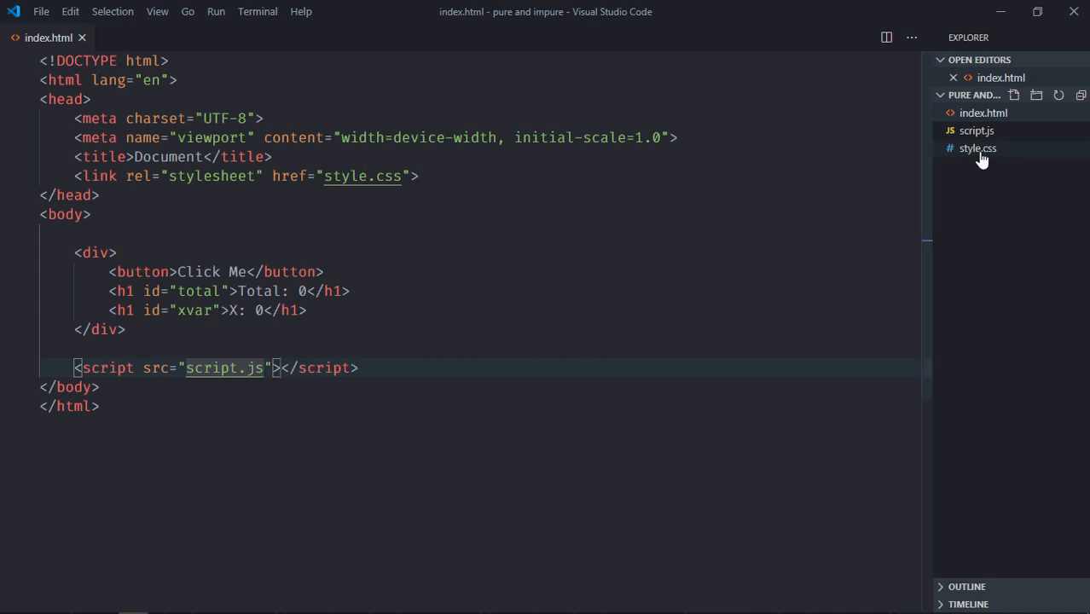
Step: Style div in style.css with display flex, column direction and centered items, then save
left_click(978, 147)
type("display")
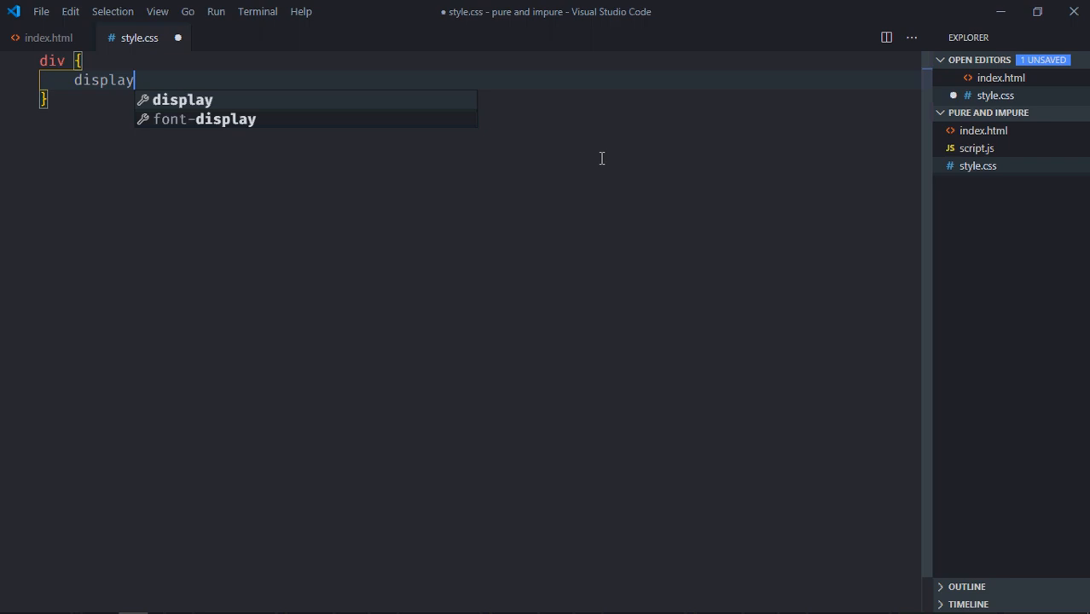
type(": flex;")
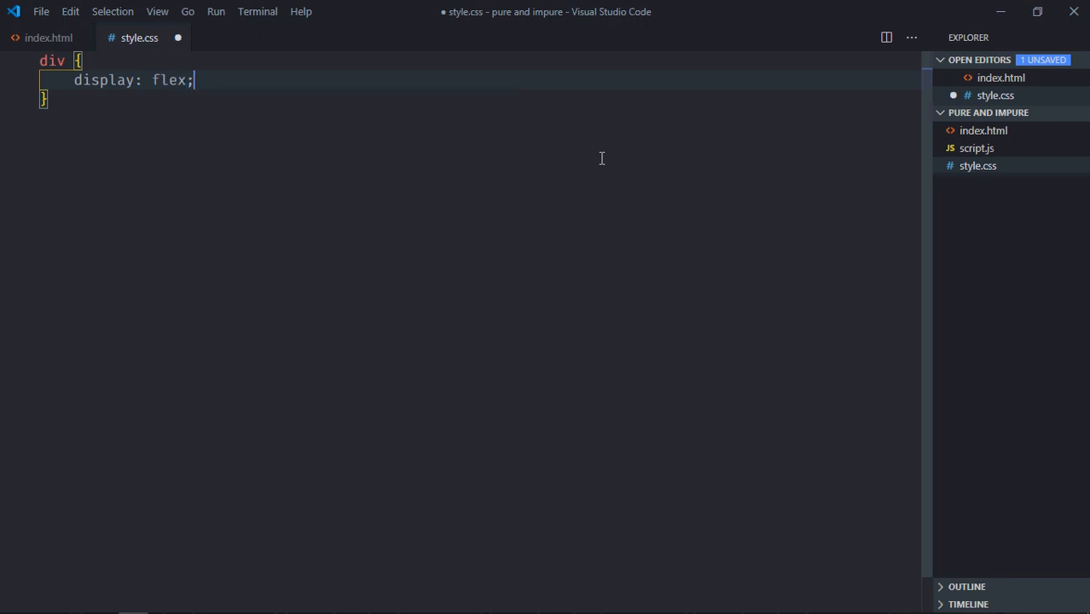
type("flex-direction: column;")
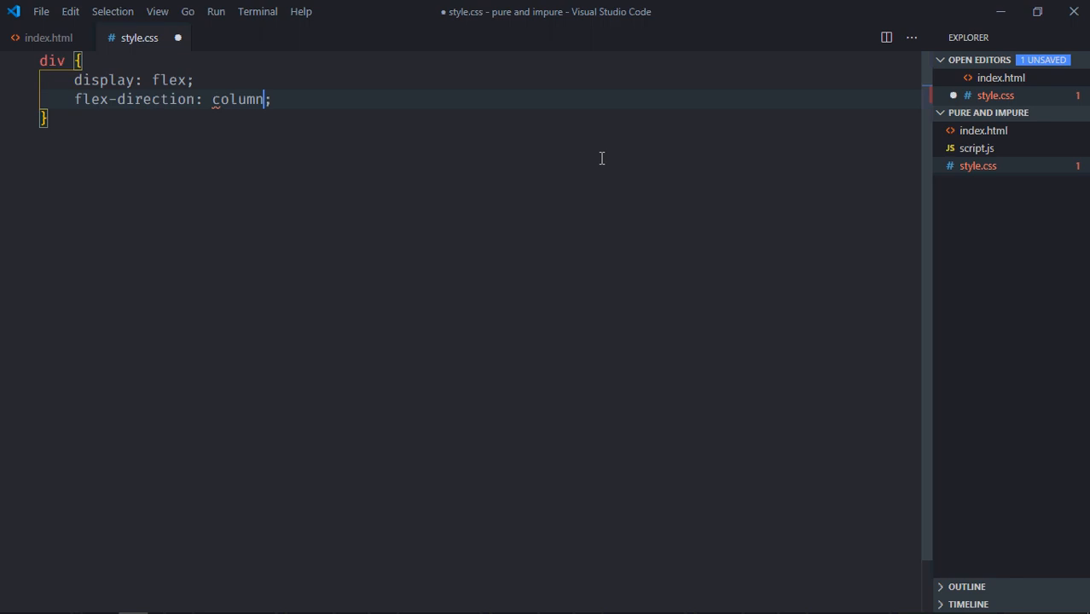
type("align-items: center;")
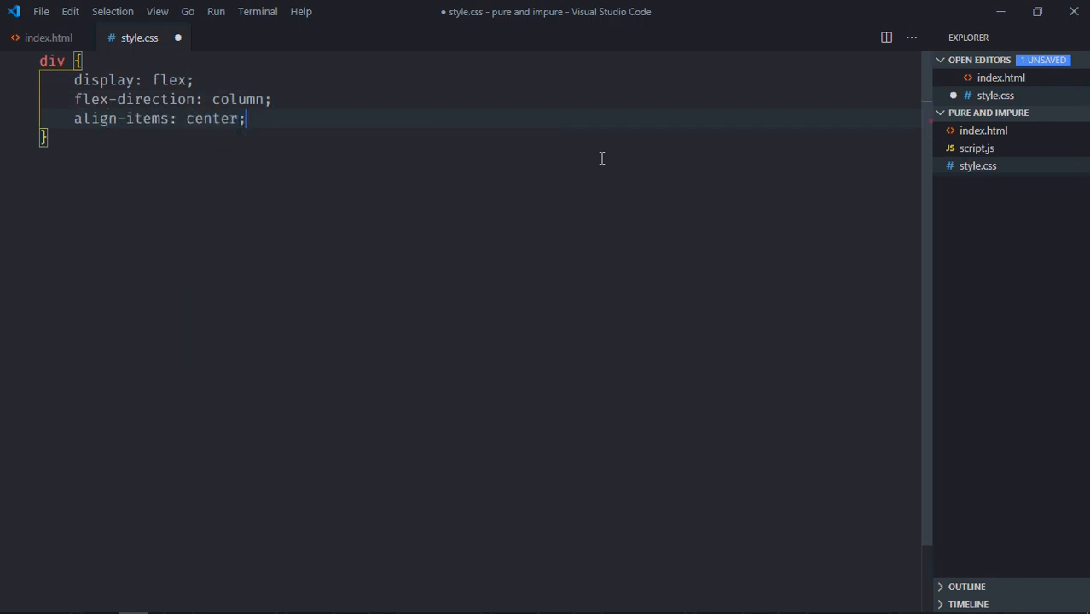
key("ctrl+s")
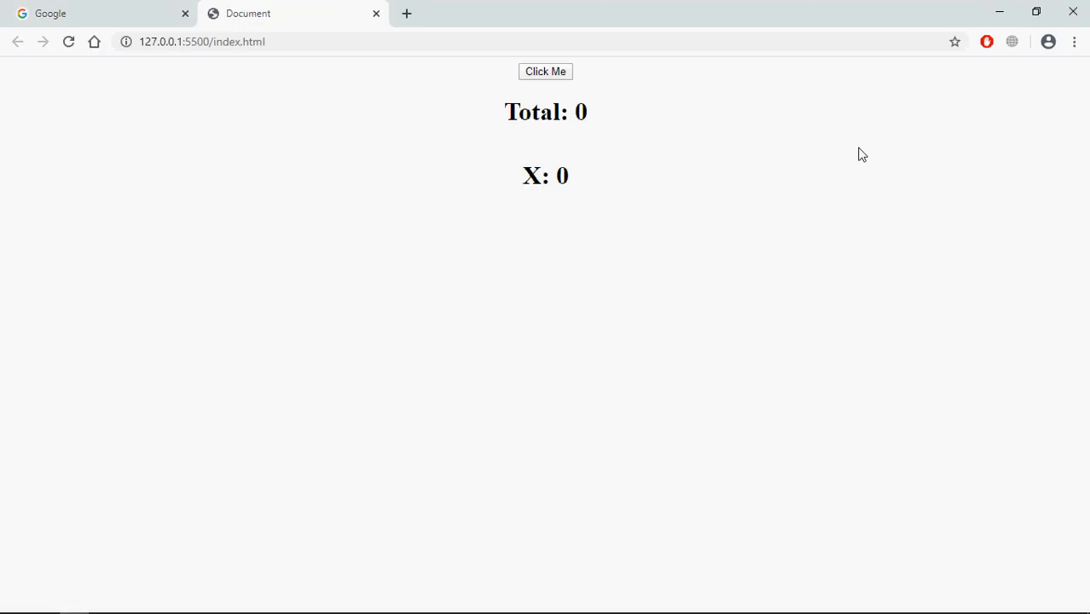
mouse_move(801, 322)
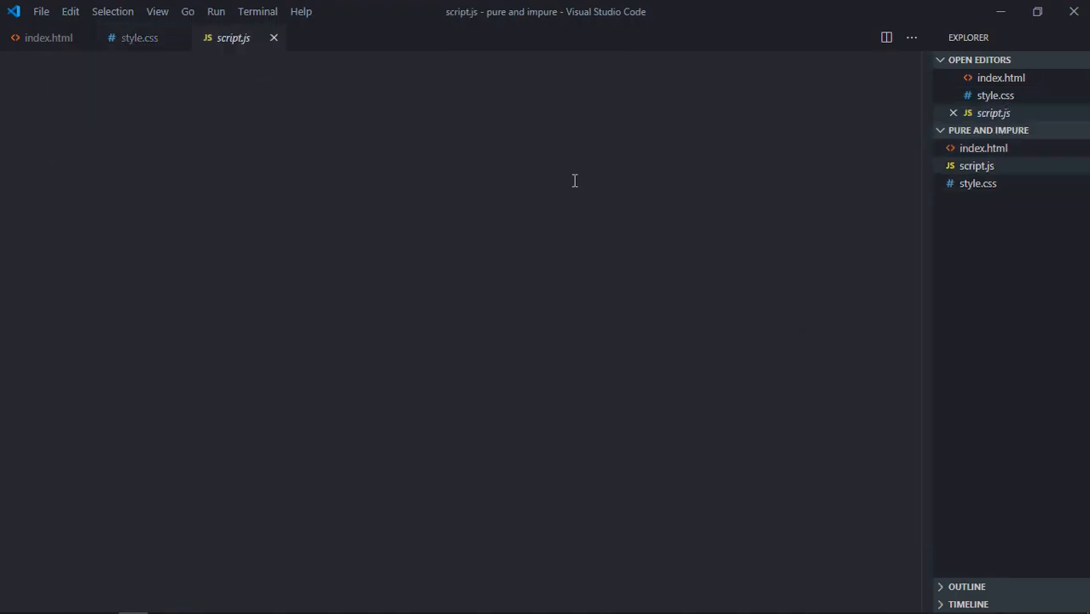
Step: Declare btnCheck as document.querySelector('button')
type("let b")
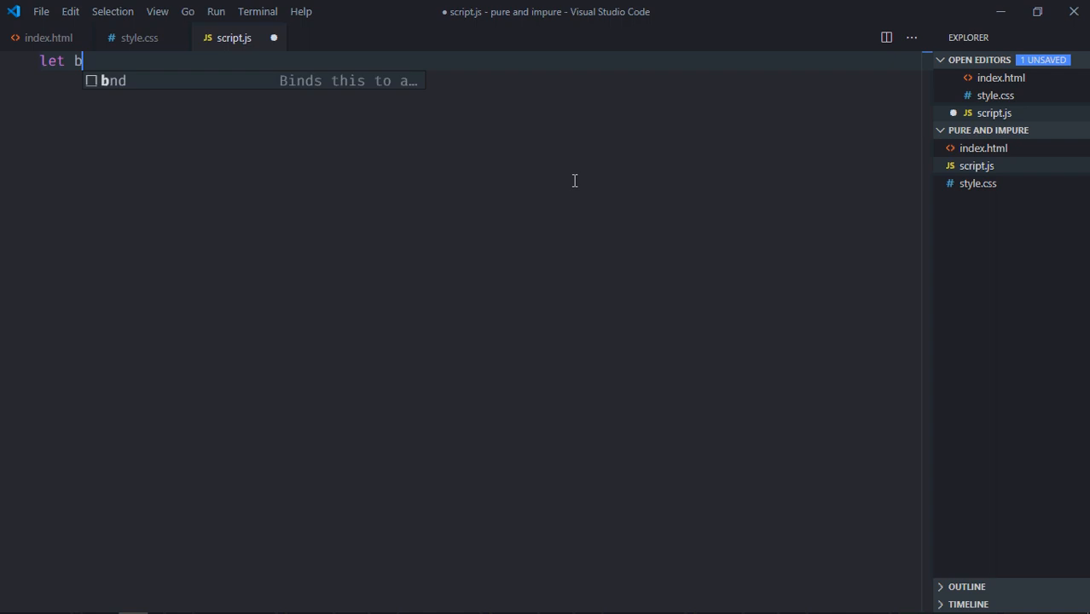
type("tnCheck")
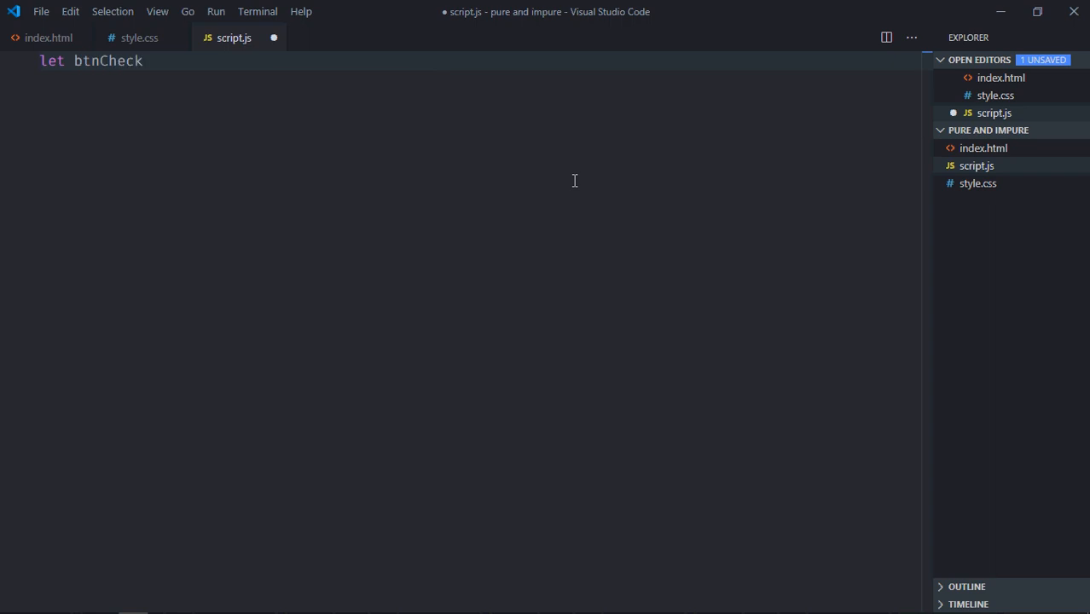
type("= document.query")
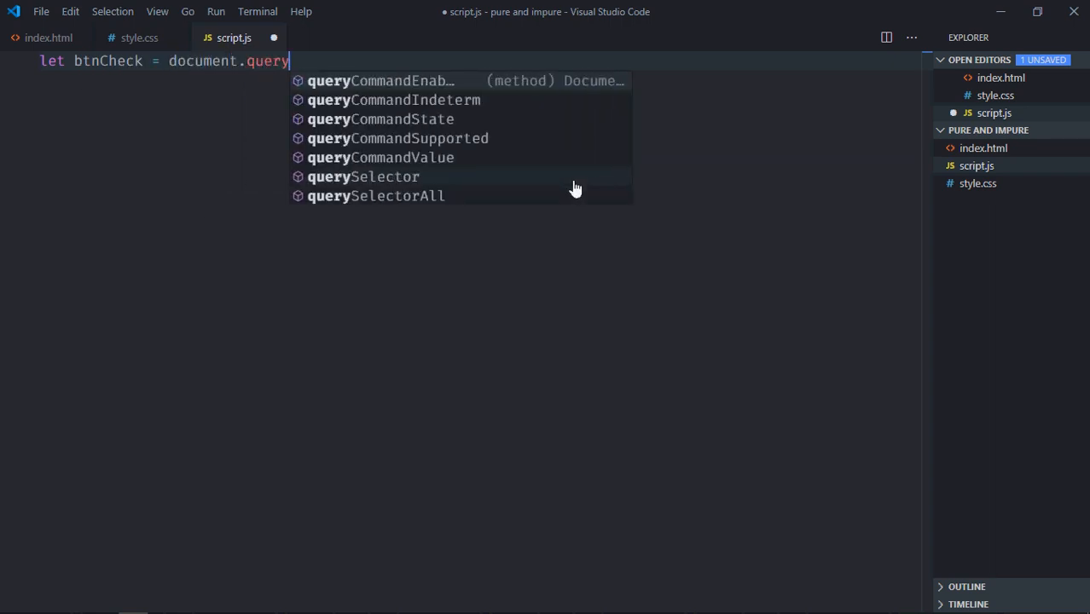
left_click(363, 176)
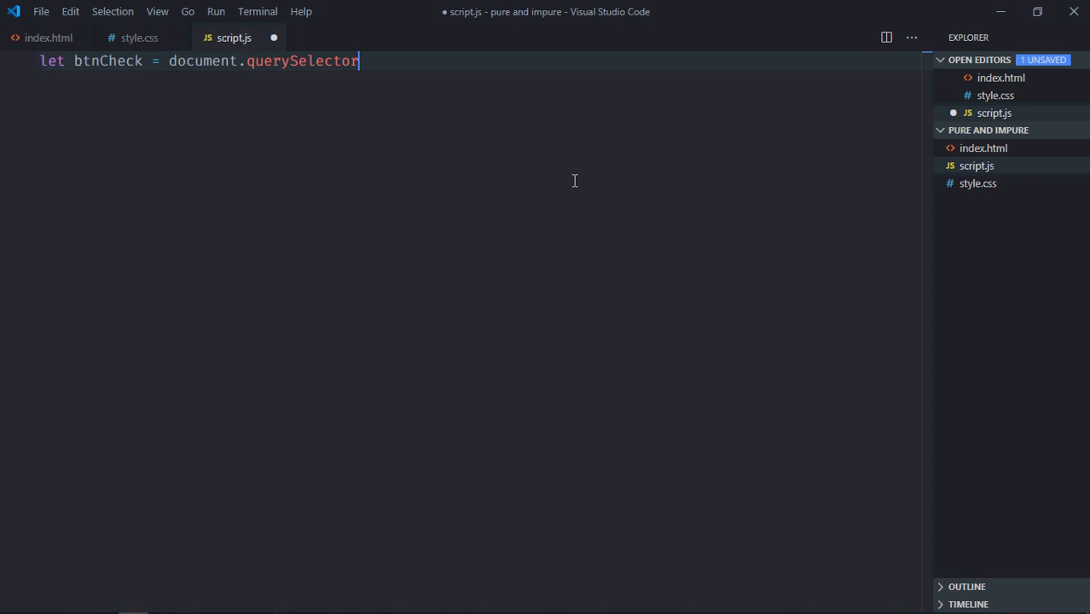
type("('button')")
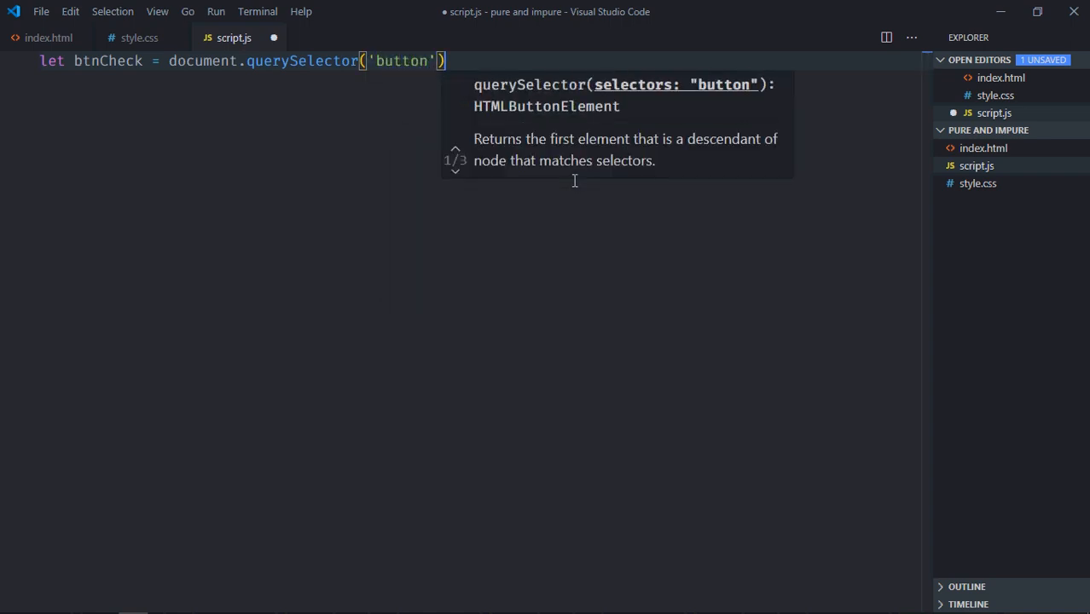
type(";")
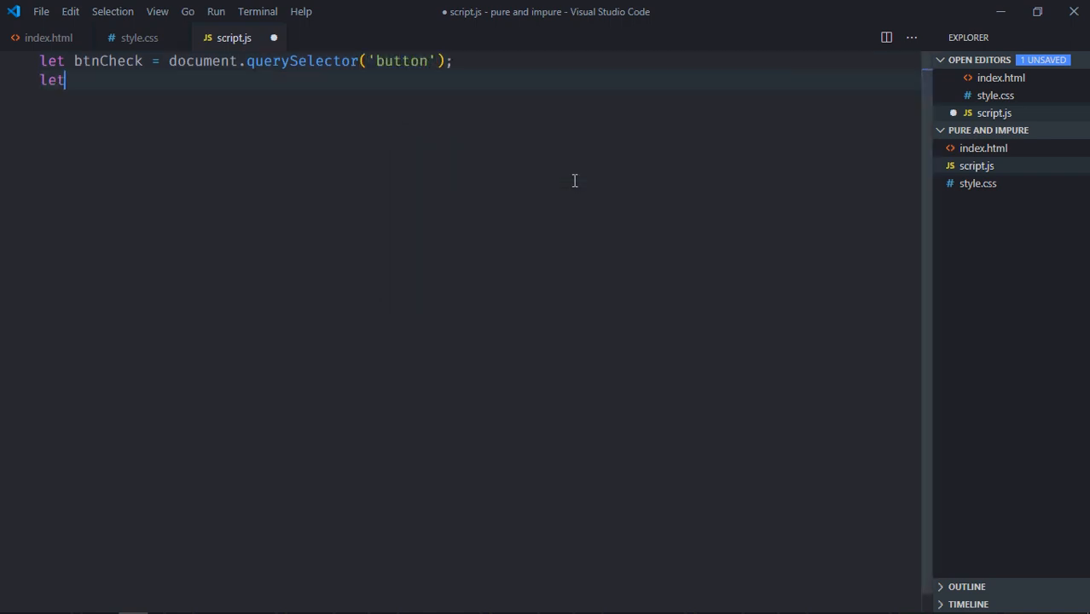
Step: Declare total and xvar variables selecting the #total and #xvar headings
type("total")
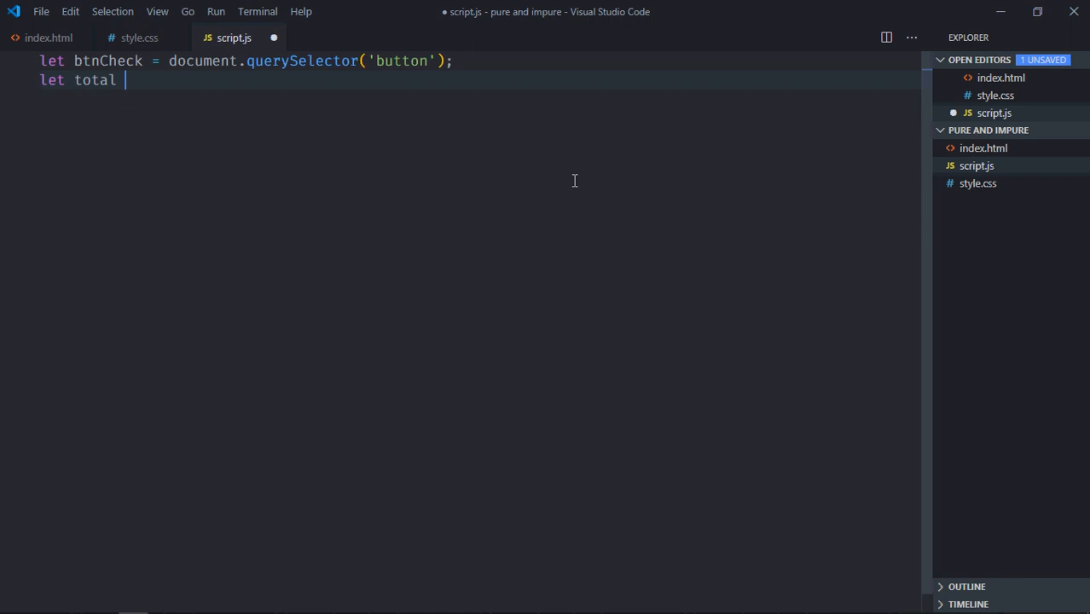
type("=")
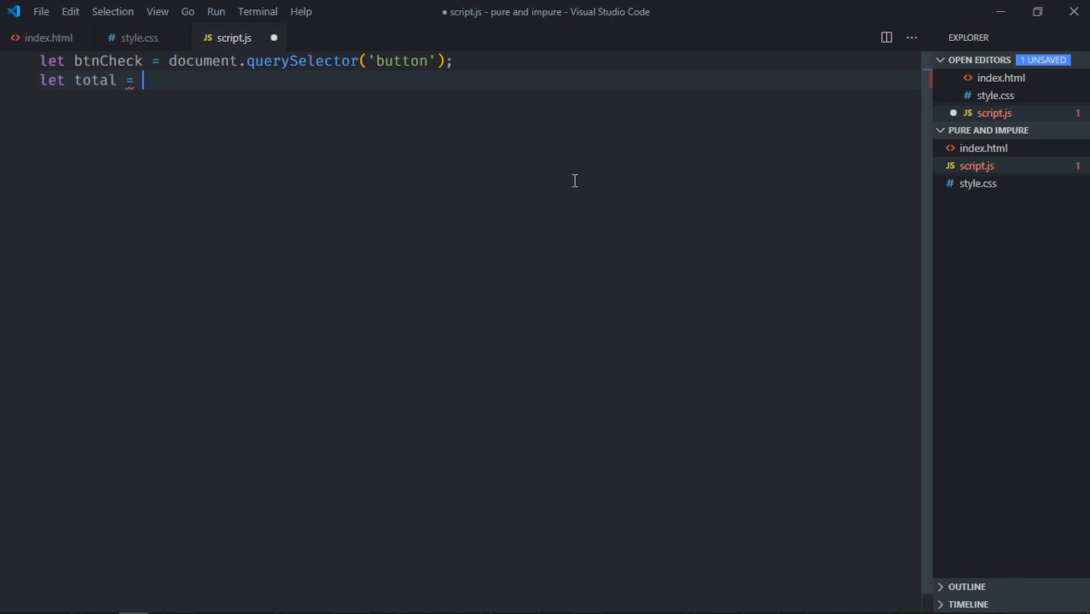
type("document.querySelector('#total');")
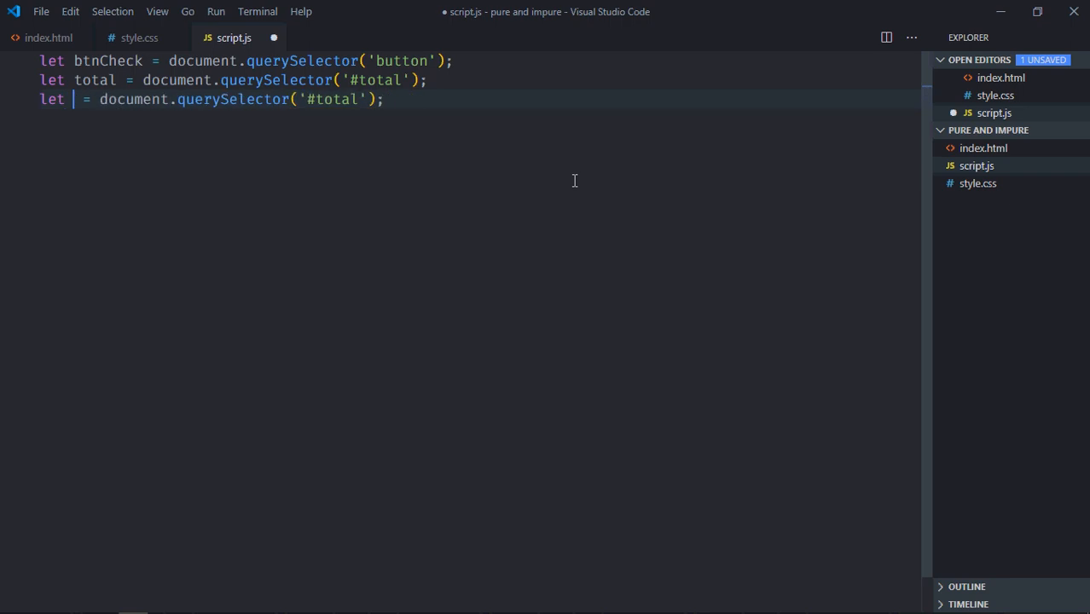
type("xvar")
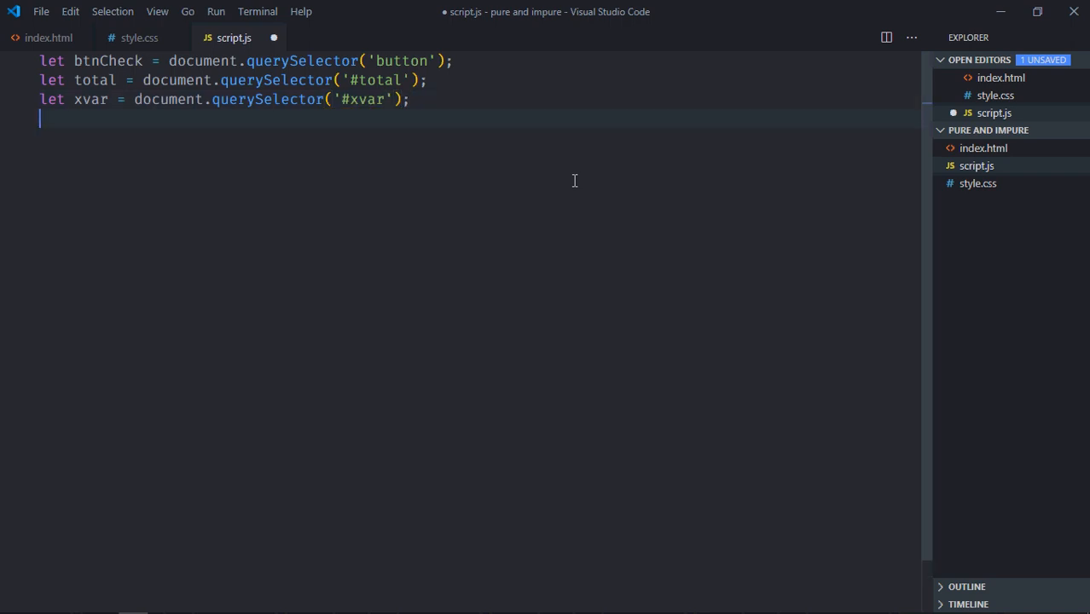
Step: Declare let x = 0, add an empty btnCheck click listener, and begin a function
type("let x")
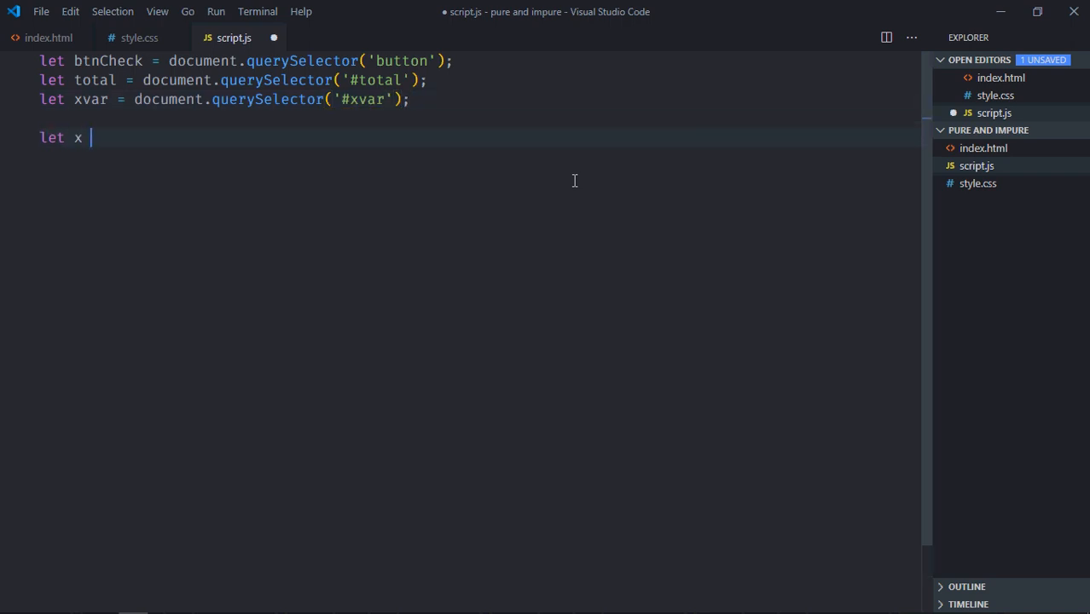
type("= 0;")
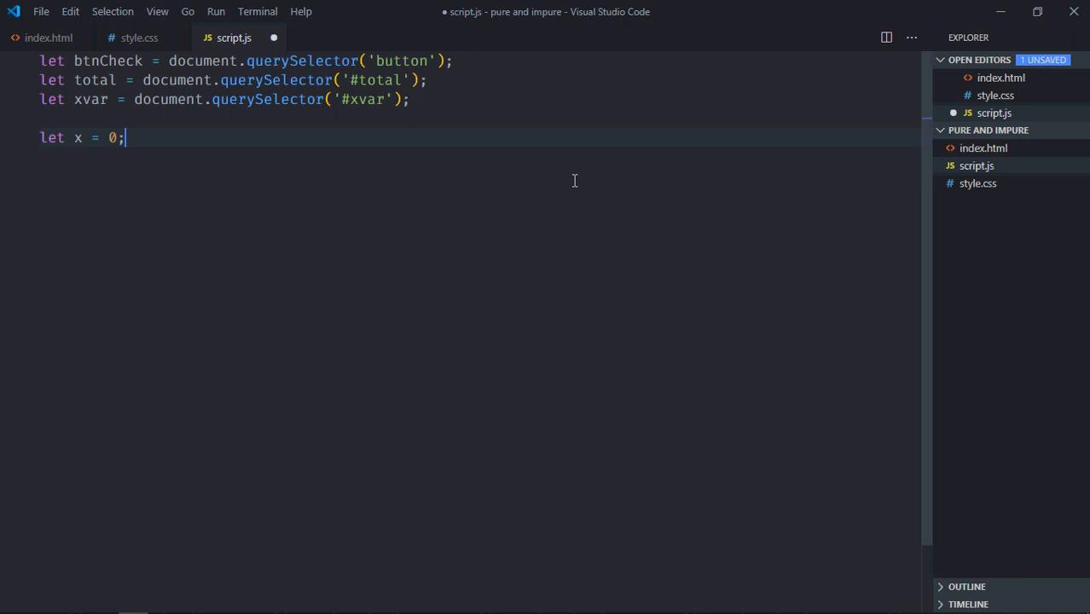
key("Enter")
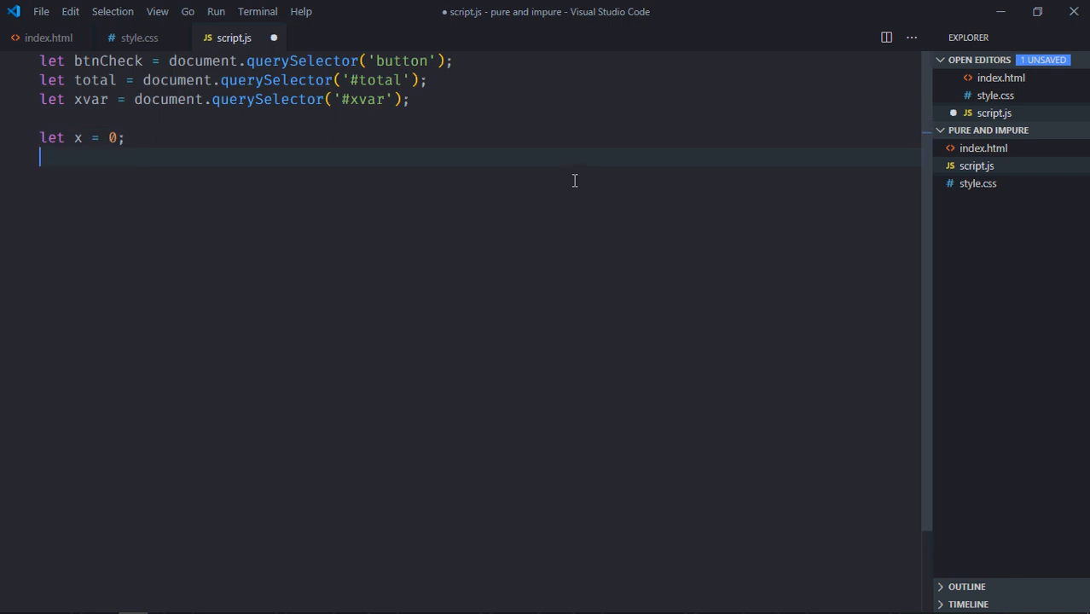
type("btn")
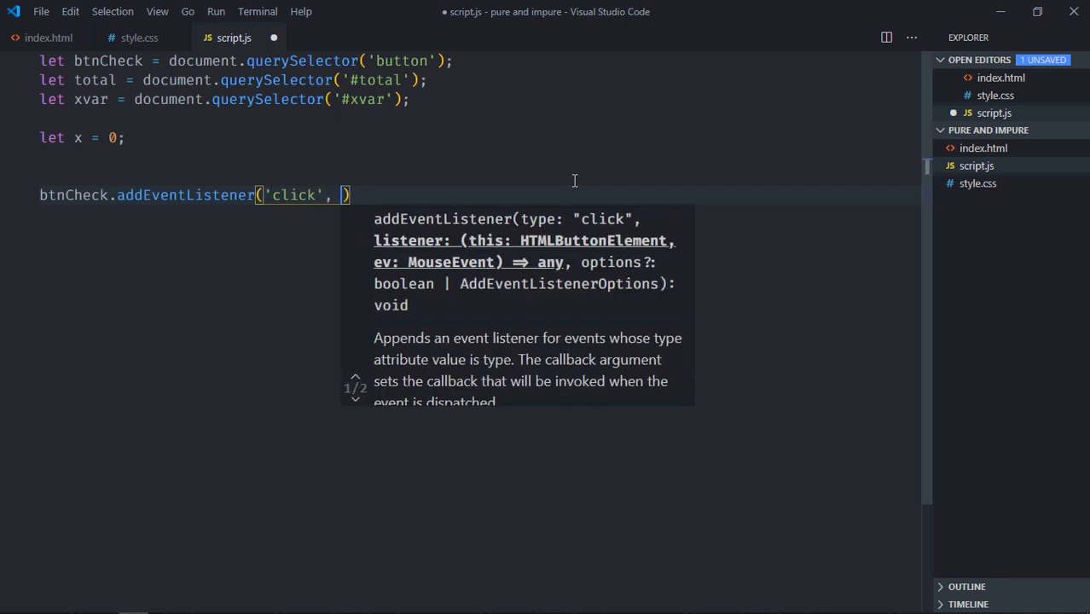
type("()")
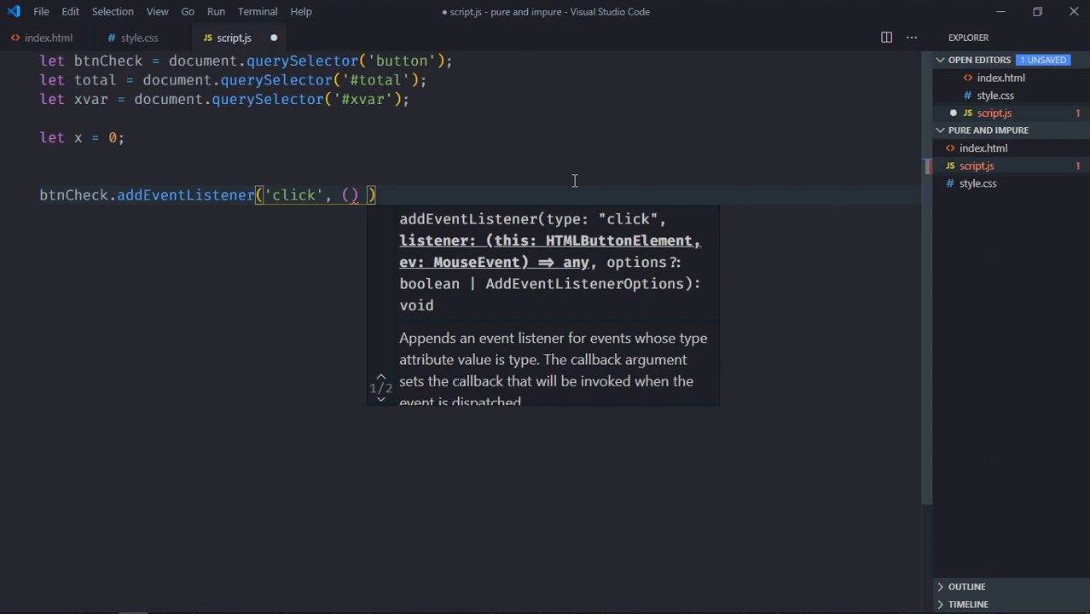
type("=> {")
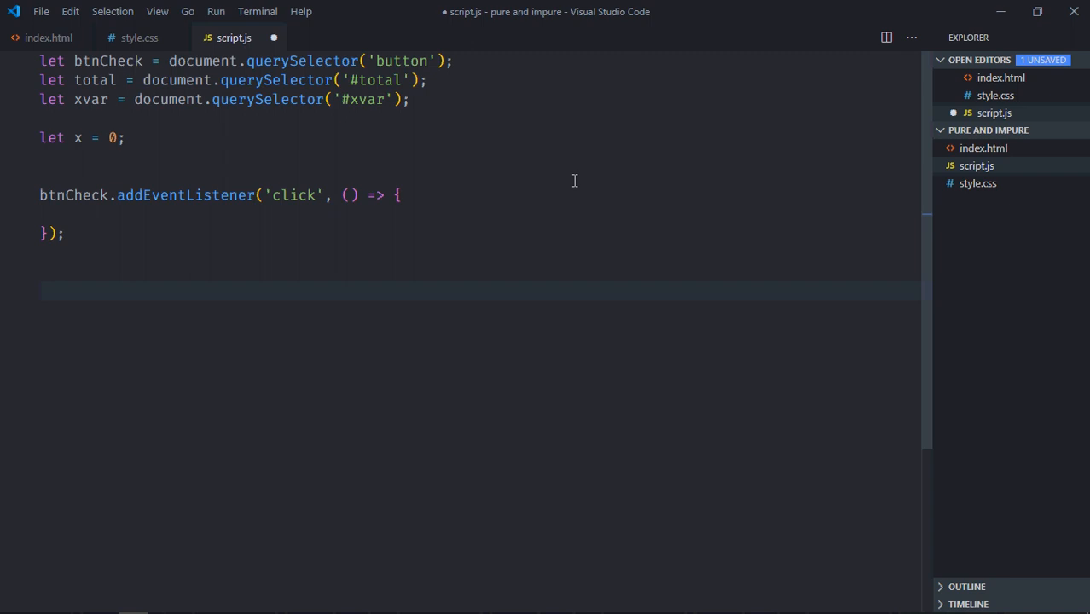
type("function myFunc")
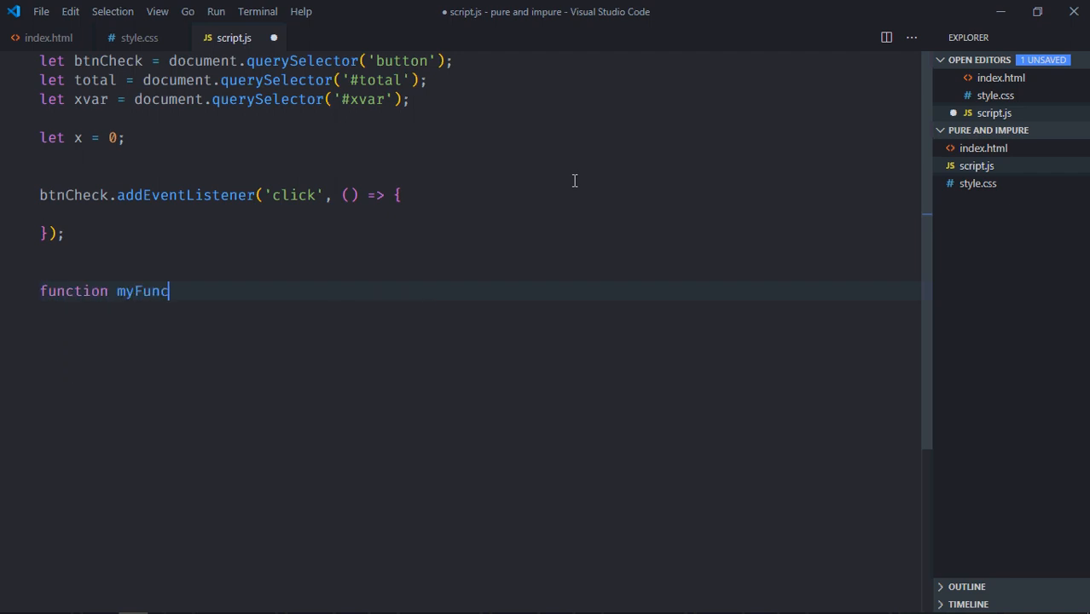
Step: Define myFunc(a, b) returning a + b
type("(a, b")
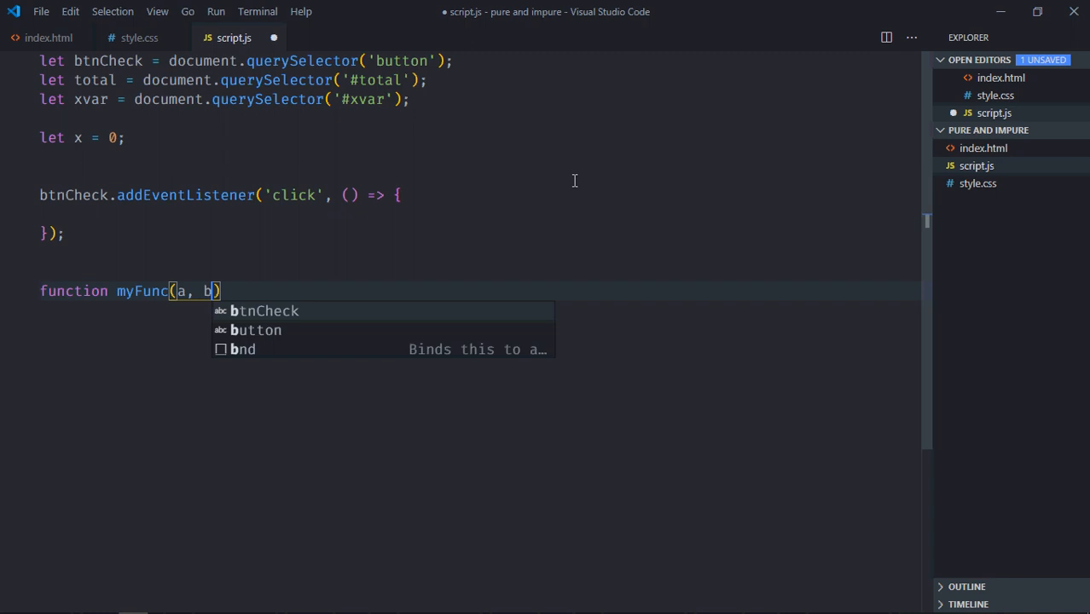
type("{")
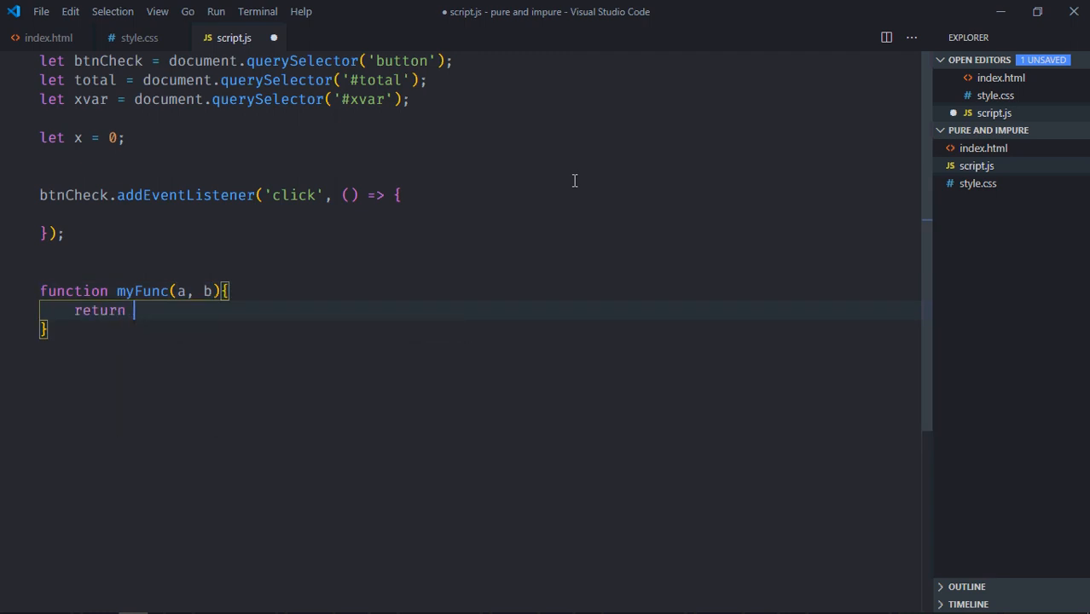
type("a + b;")
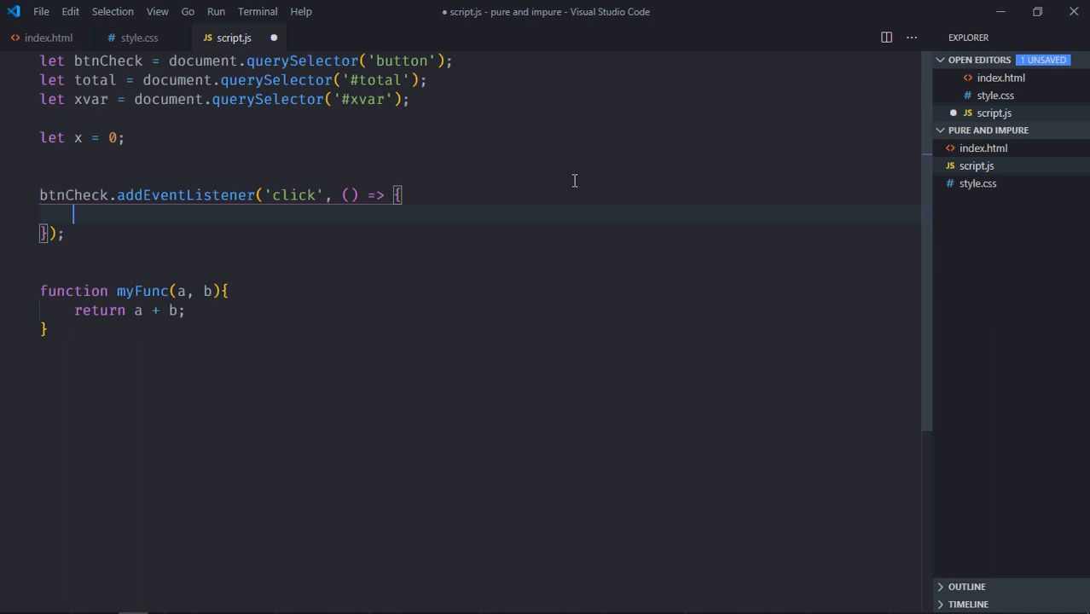
Step: Set total.innerText to `Total: ${myFunc(5,6)}` inside the click handler
type("total.in")
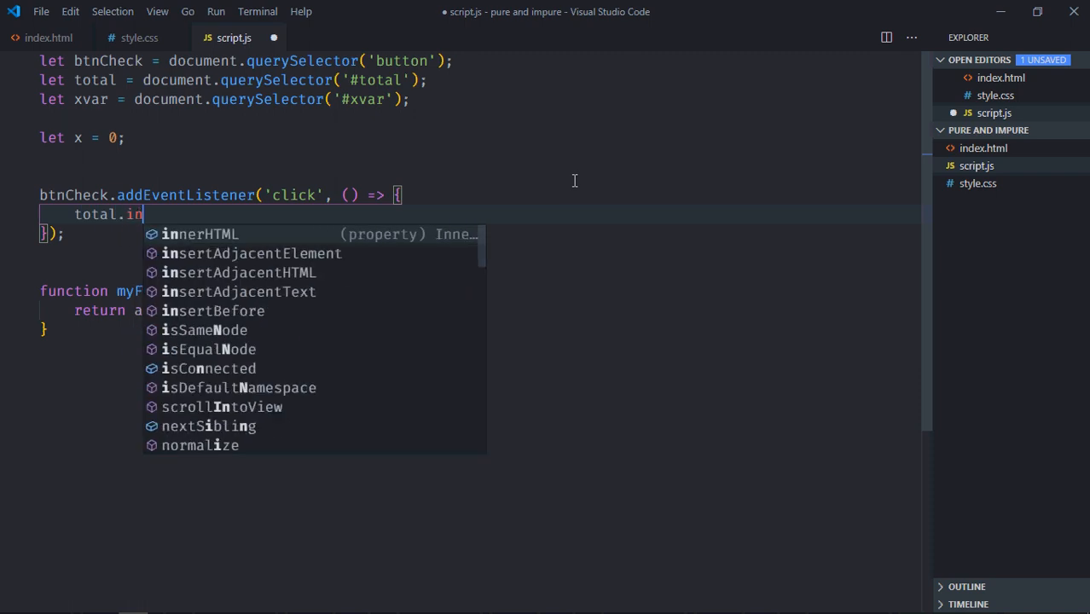
type("nerText")
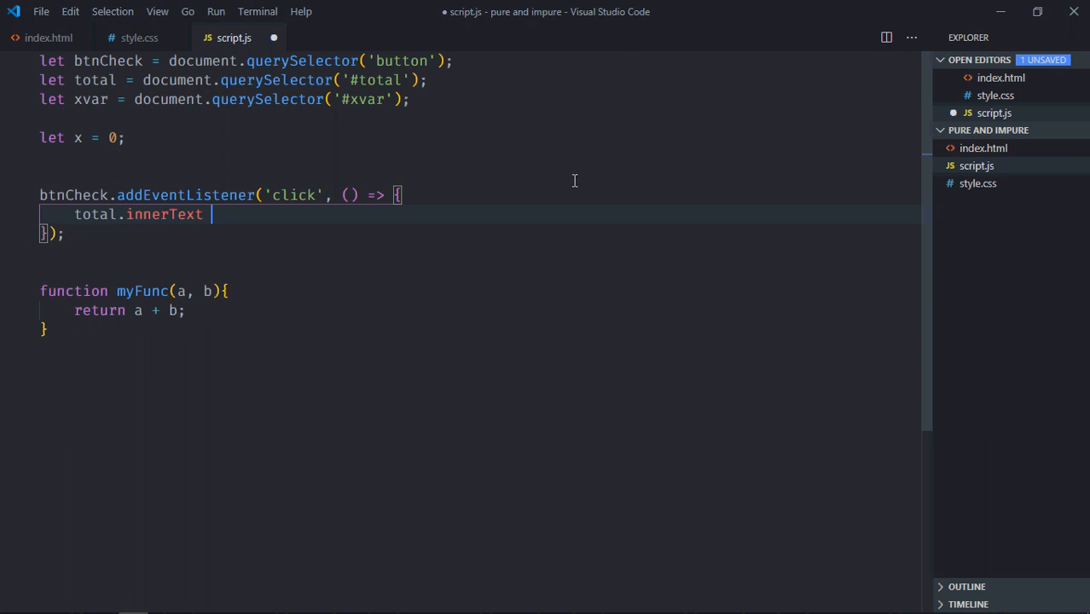
type("= `")
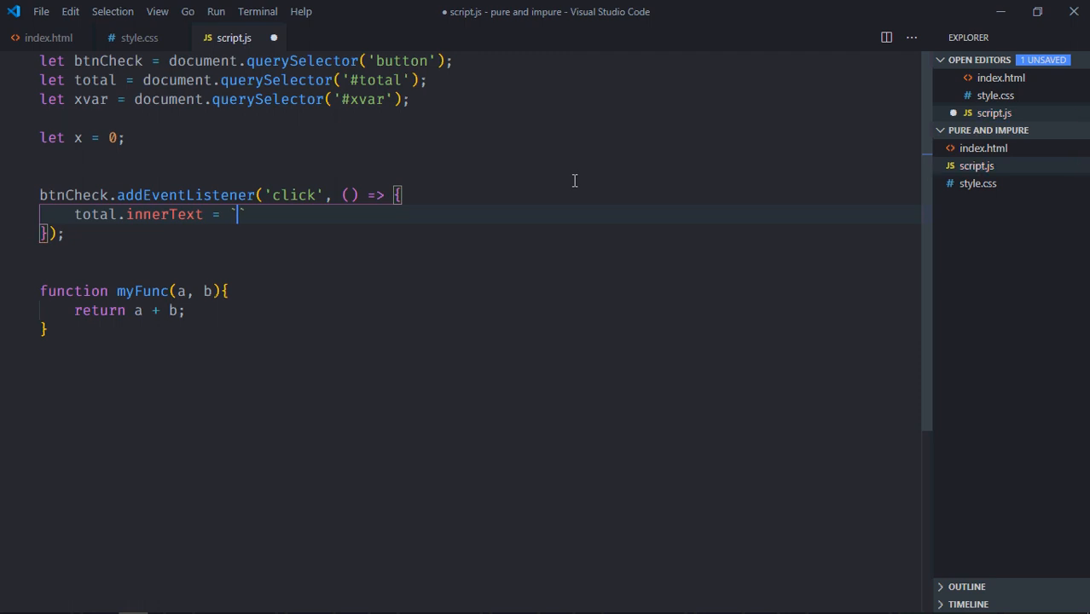
type("Total")
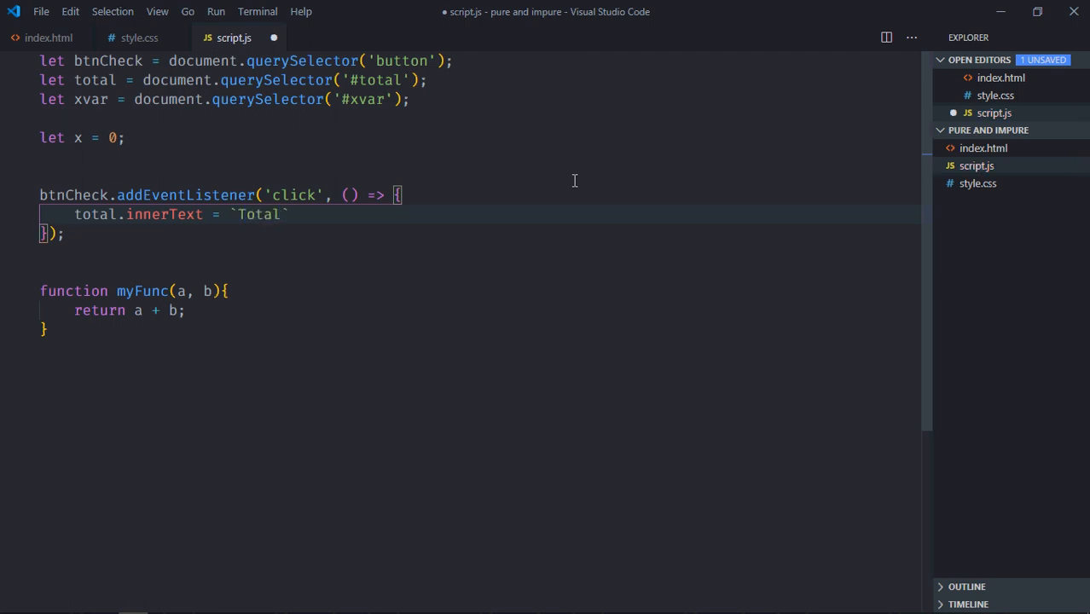
type(":")
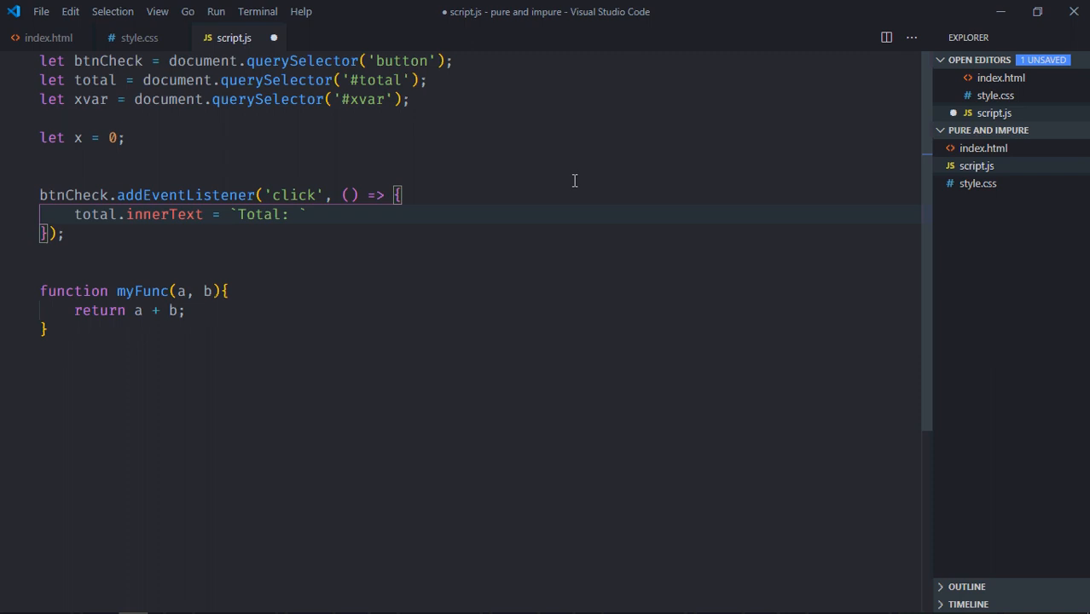
type("{}")
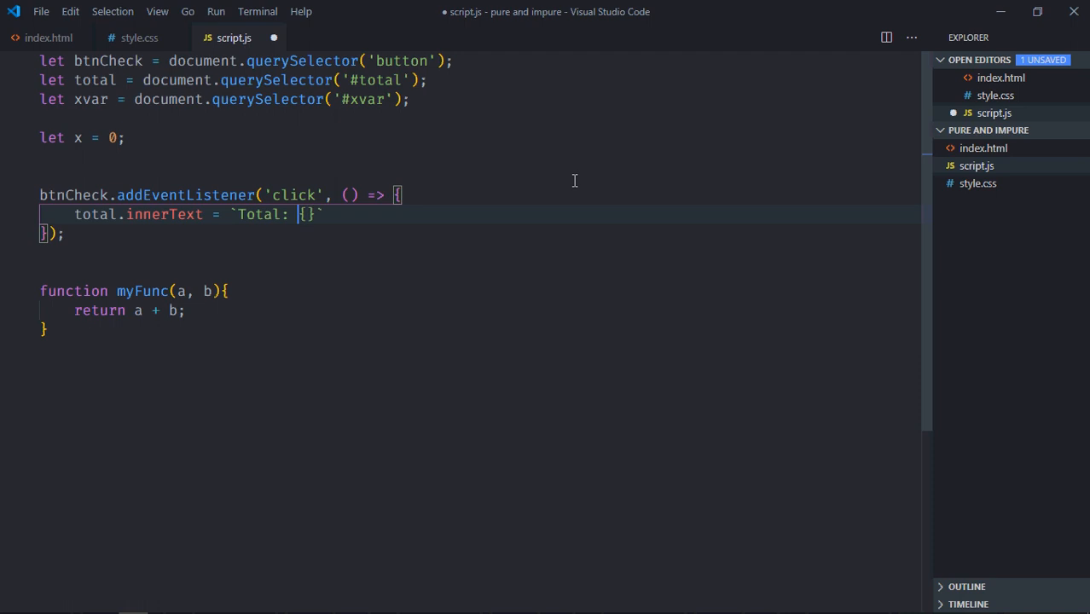
type("${myFunc(")
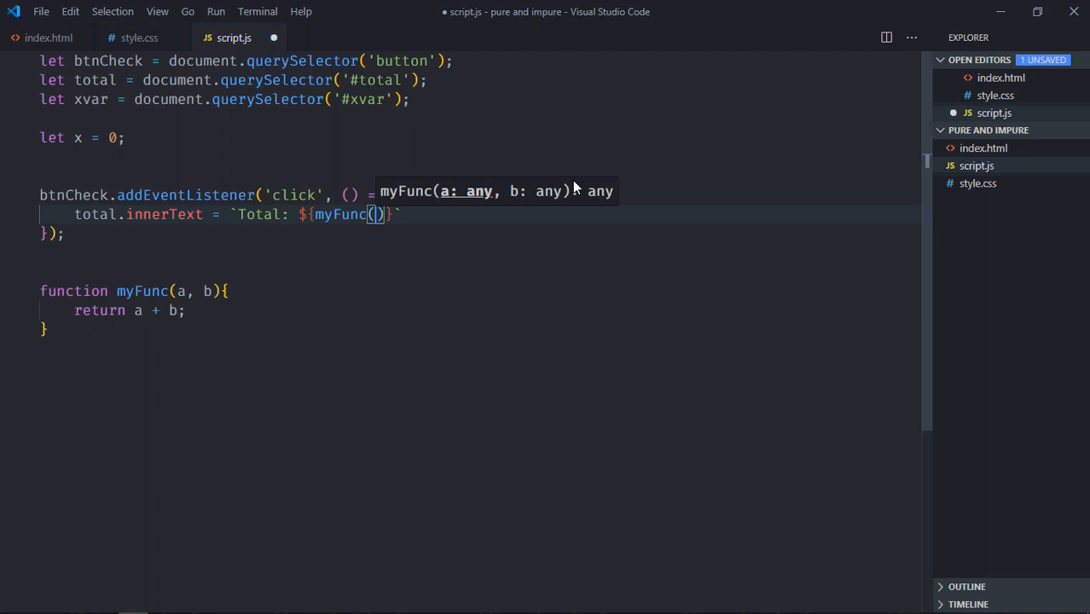
type("5,6")
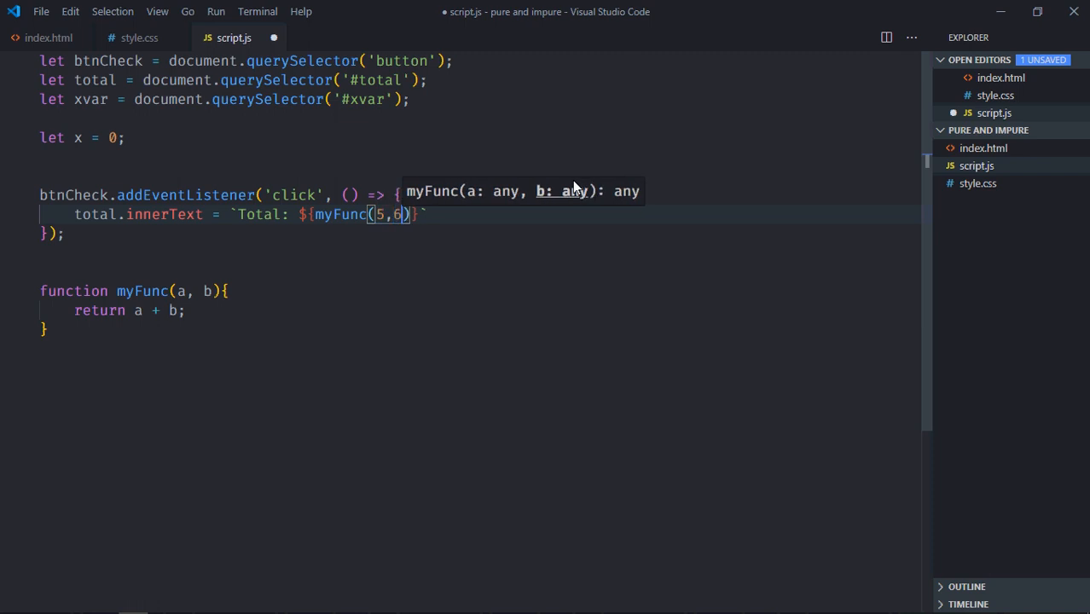
key("enter")
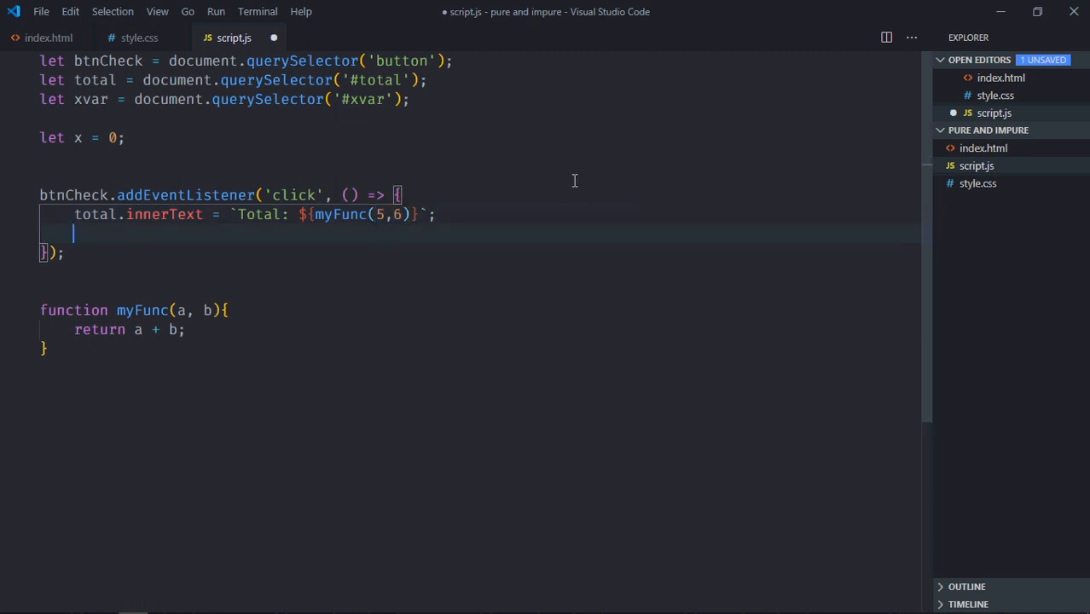
Step: Set xvar.innerText to `X: ${x}` in the click handler and save script.js
type("x")
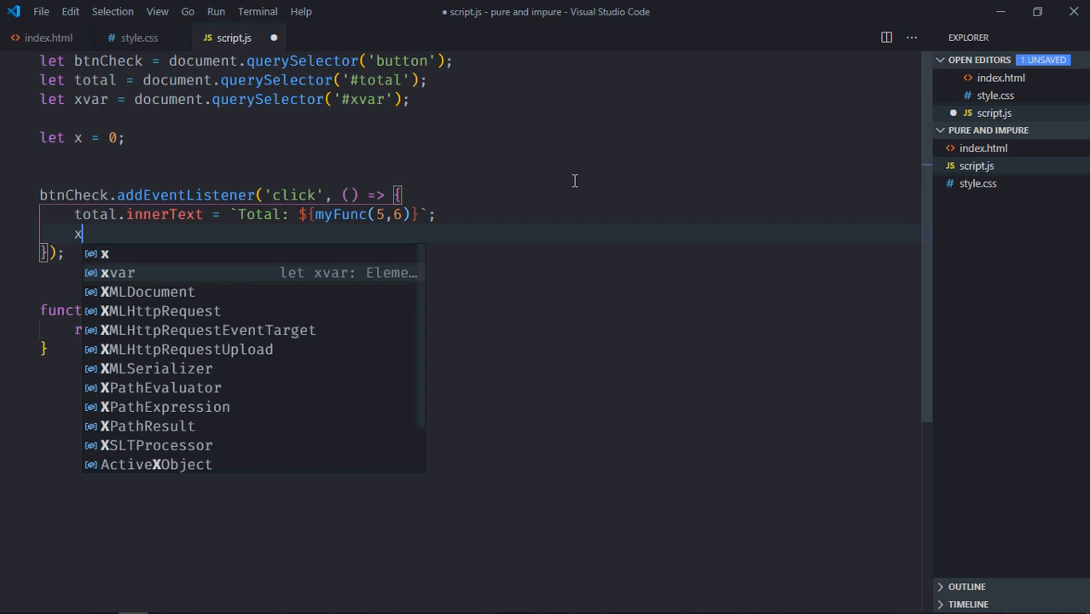
type("var.innerText =")
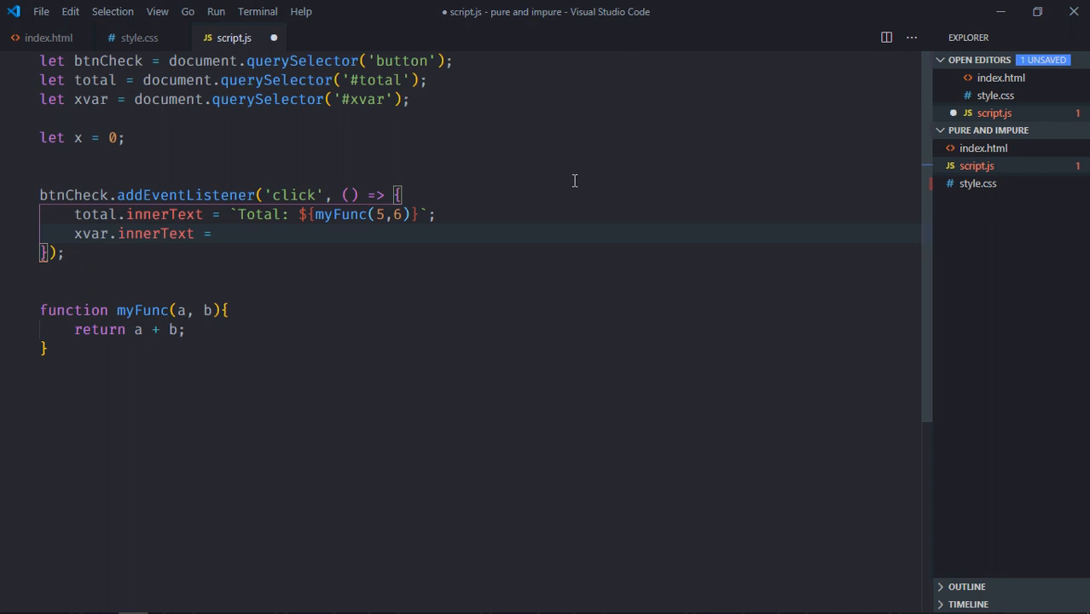
type("`Total: ${myFunc(5,6)}`;")
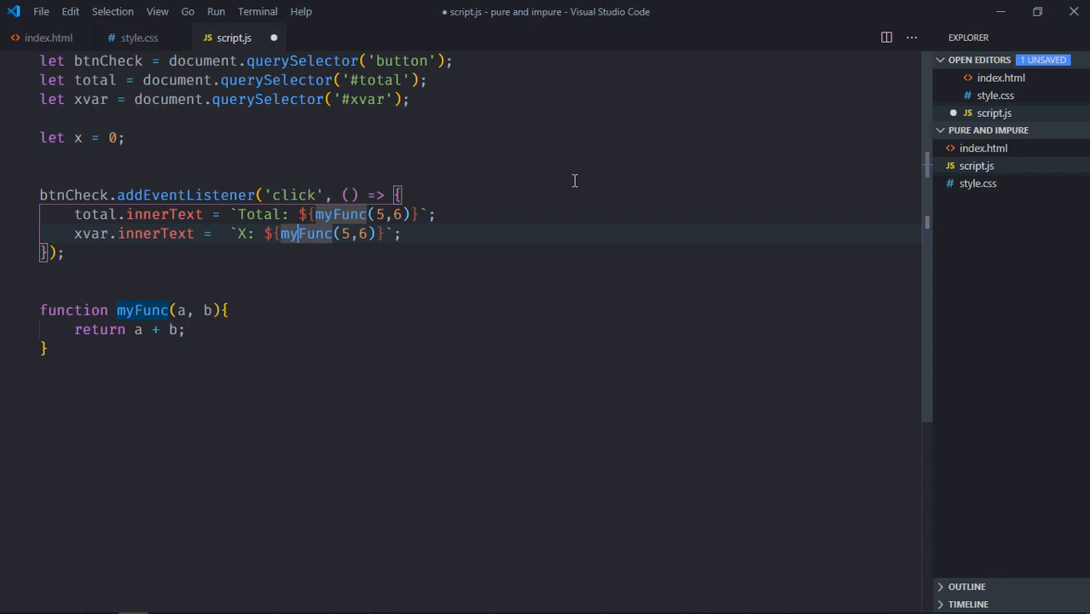
type("x")
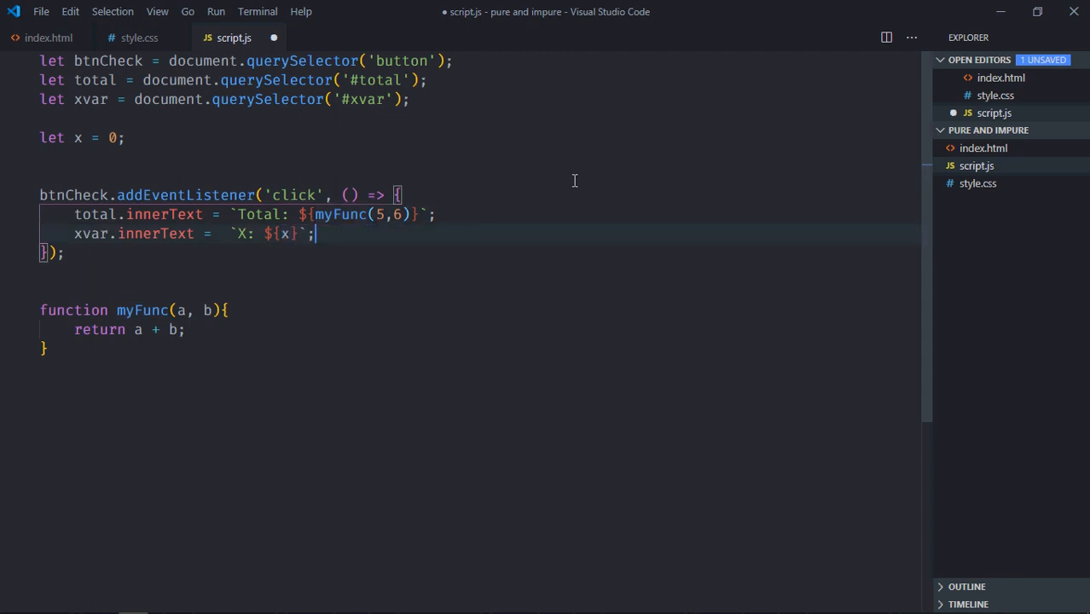
key("ctrl+s")
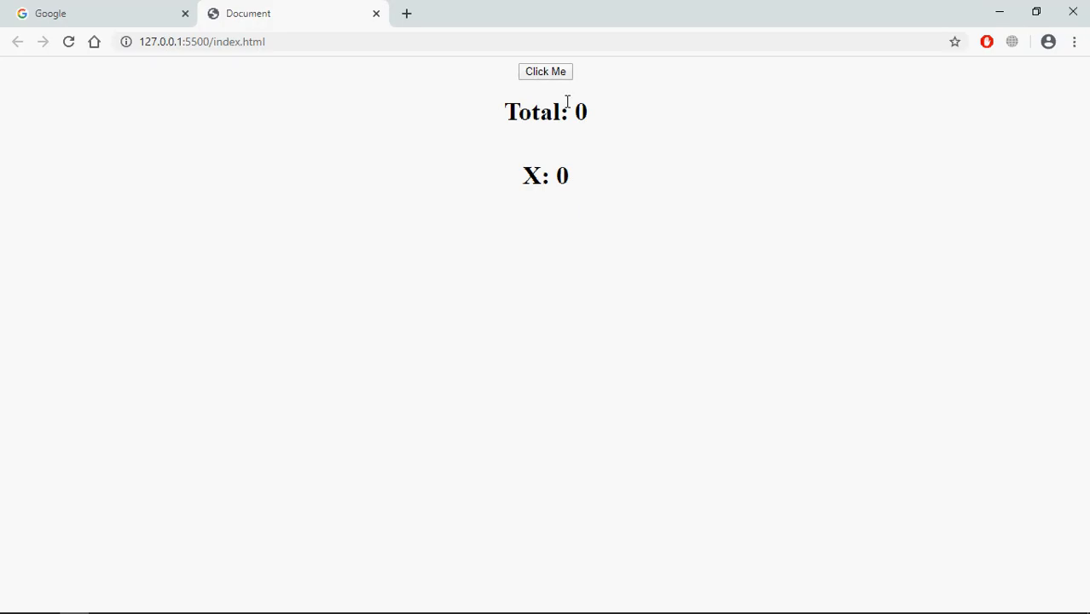
Step: Click Click Me in Chrome so the page shows Total: 11 with X at 0
left_click(545, 71)
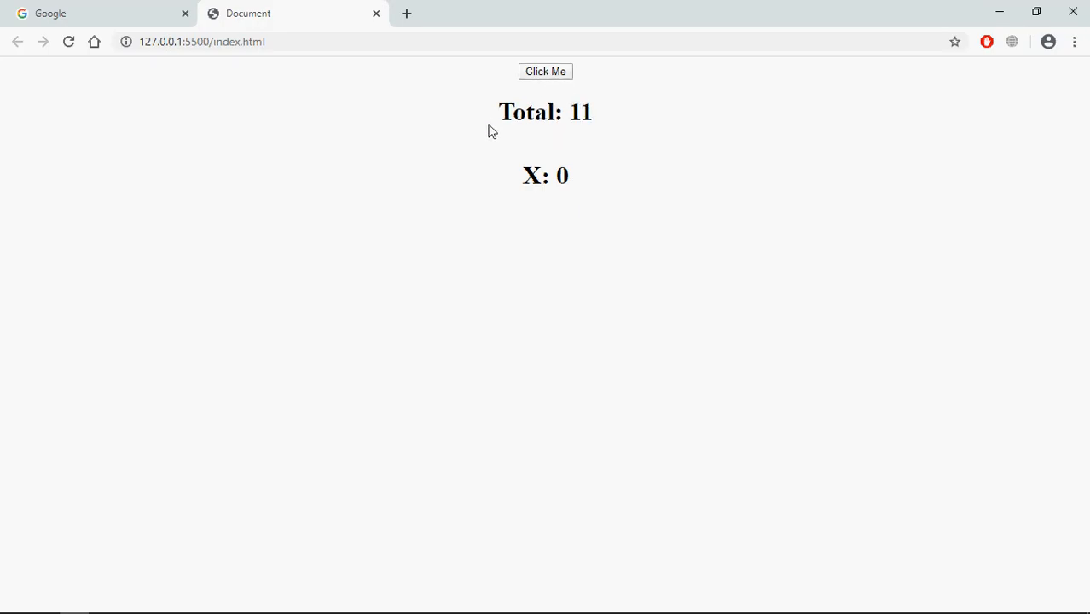
mouse_move(507, 182)
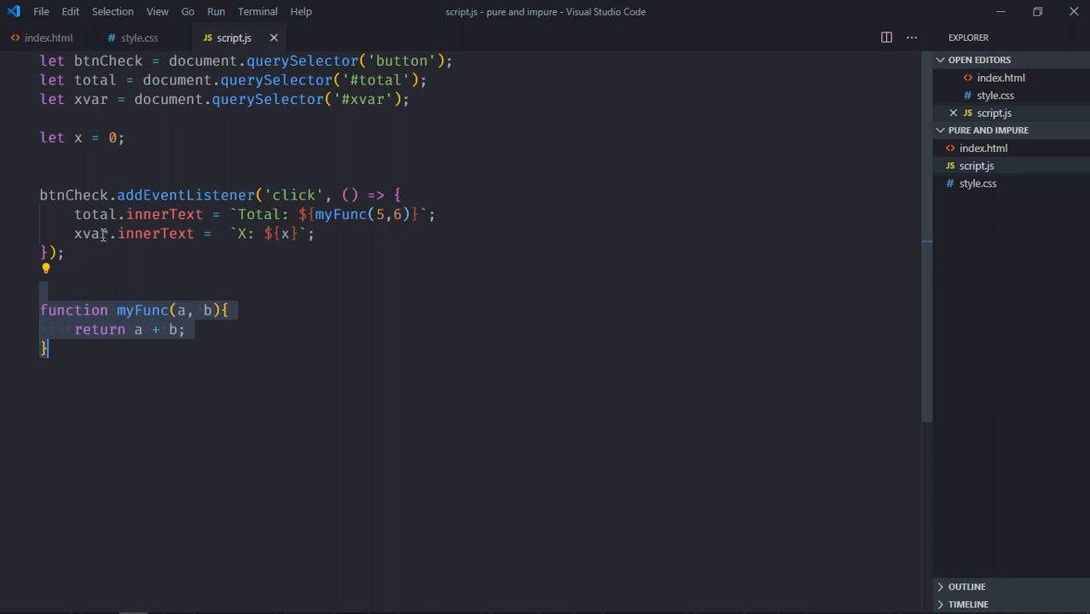
Step: Add x = x + a + b; inside myFunc above the return and save
left_click(290, 310)
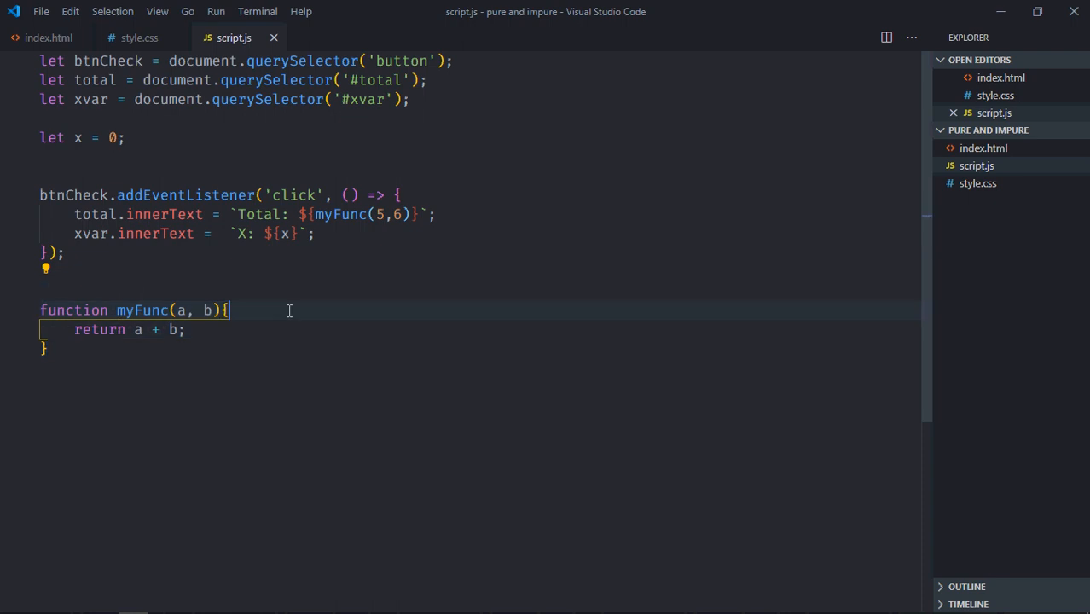
type("x = x + a+")
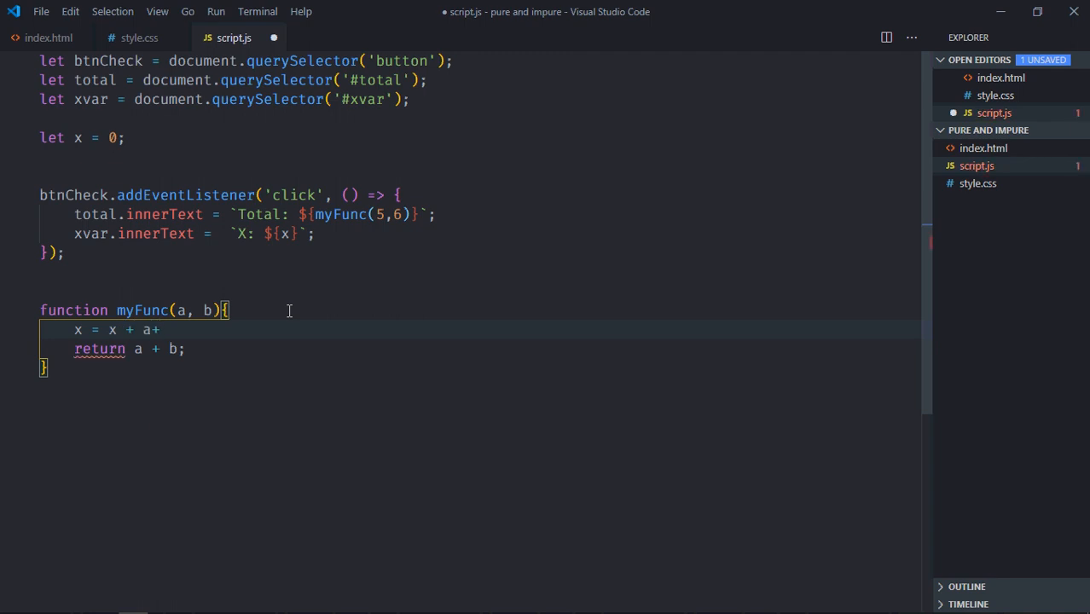
type("b;")
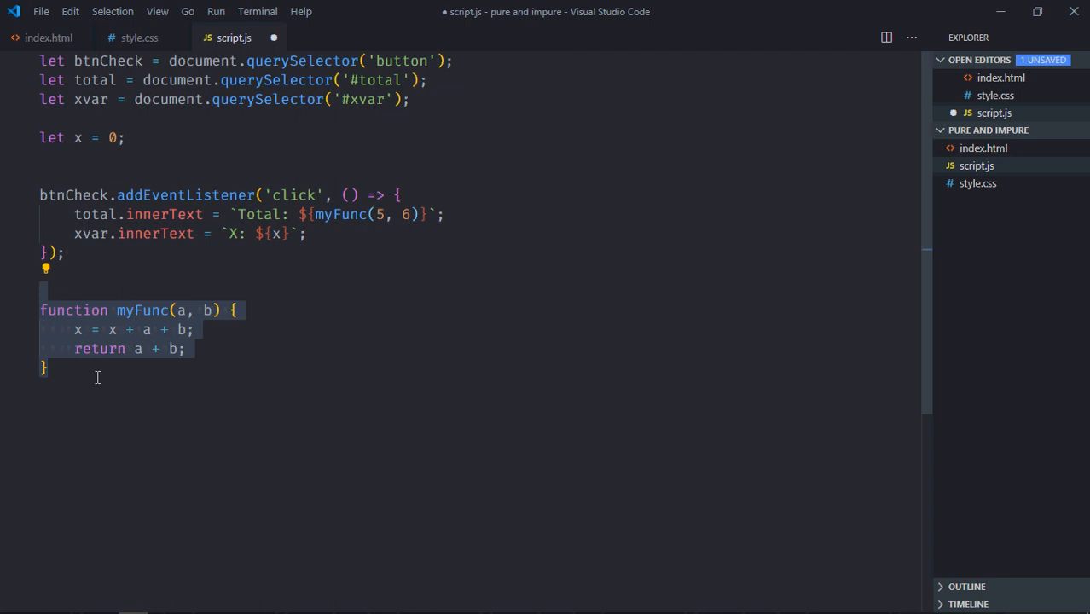
key("ctrl+s")
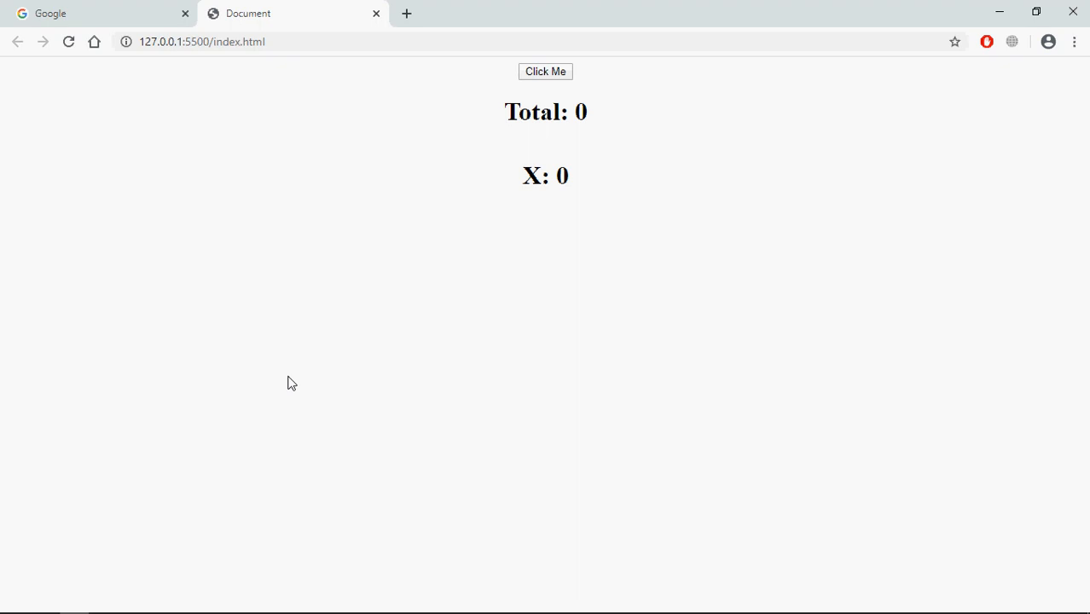
mouse_move(579, 93)
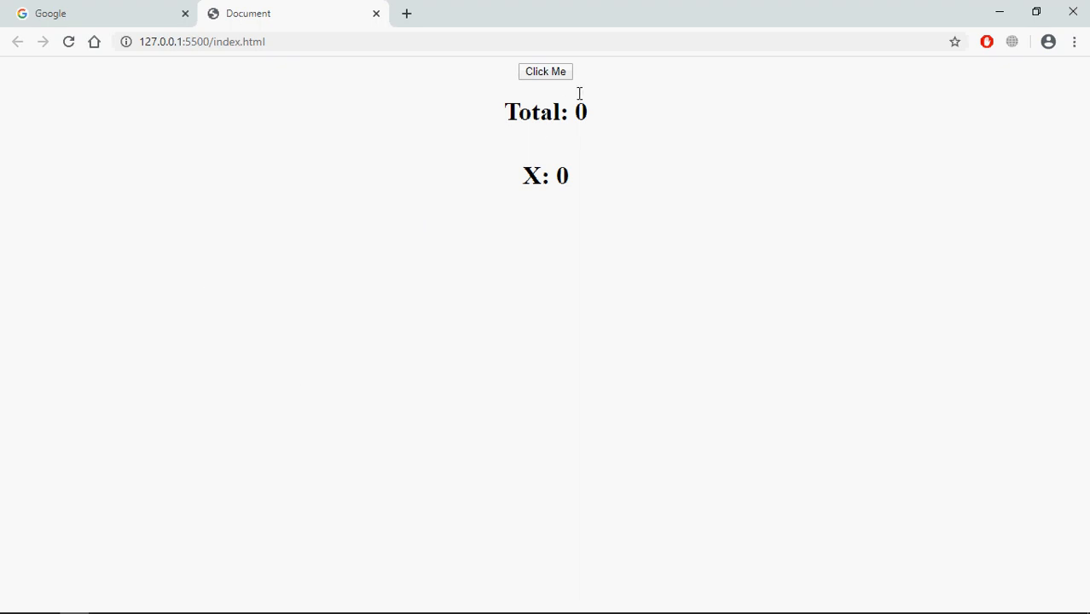
Step: Click Click Me repeatedly, keeping Total at 11 while X keeps growing
left_click(545, 71)
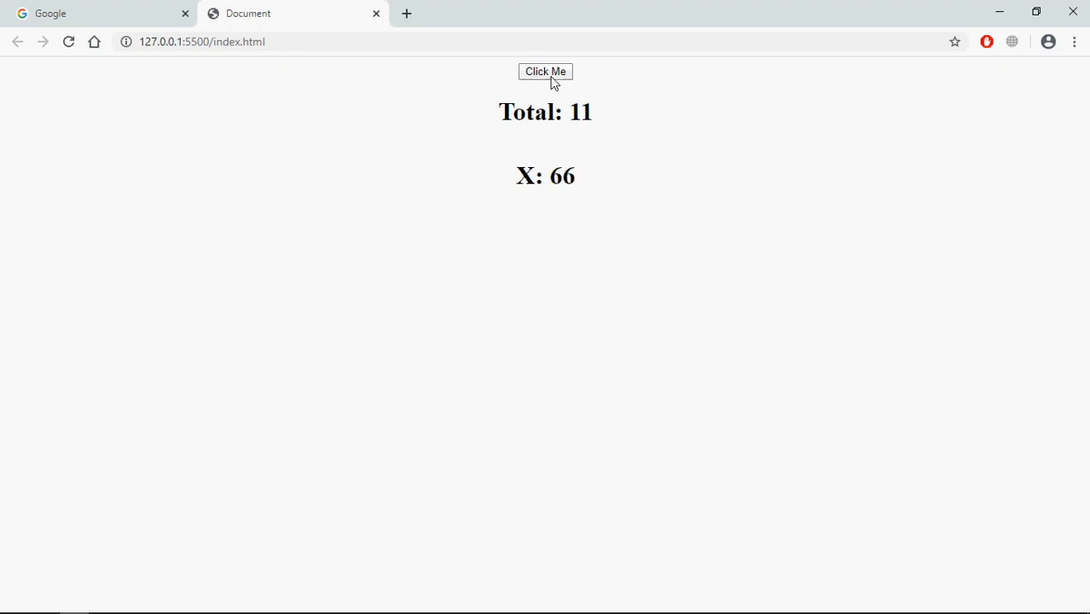
mouse_move(550, 187)
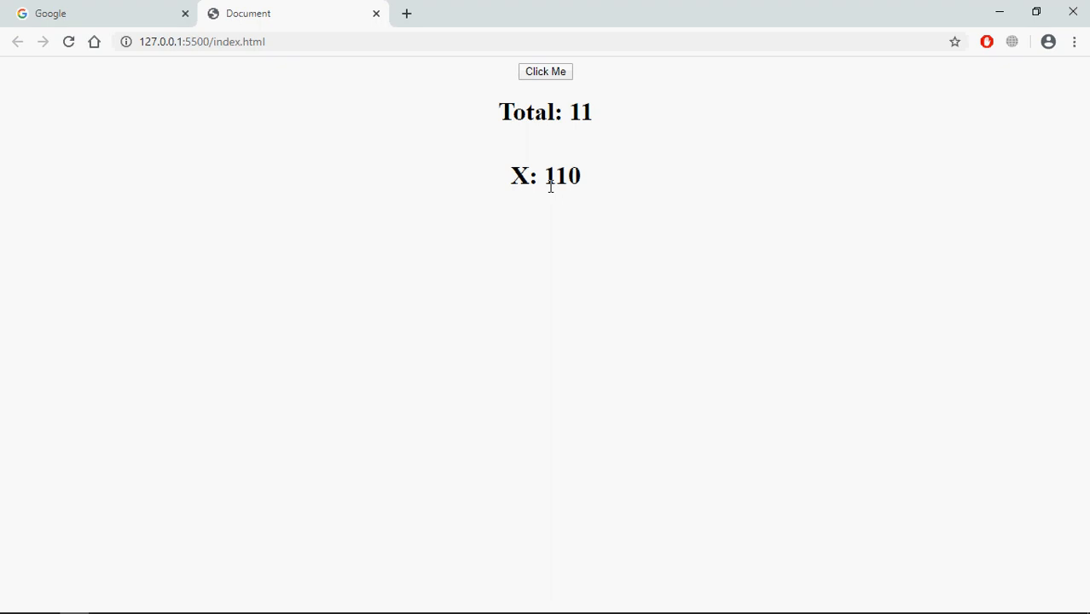
mouse_move(443, 160)
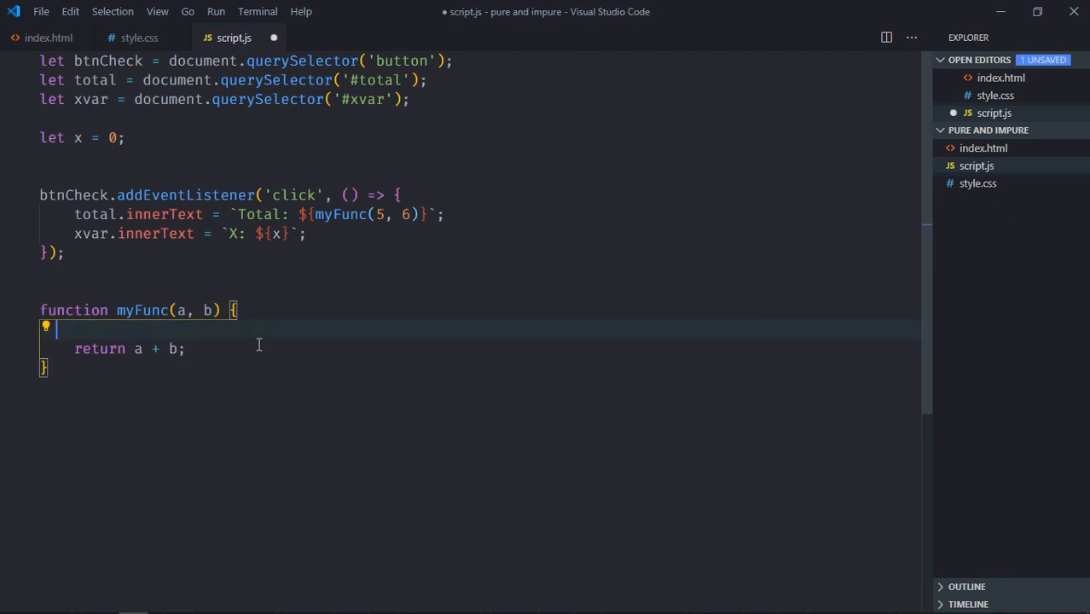
Step: Remove the empty line left in myFunc after deleting x = x + a + b
key("Backspace")
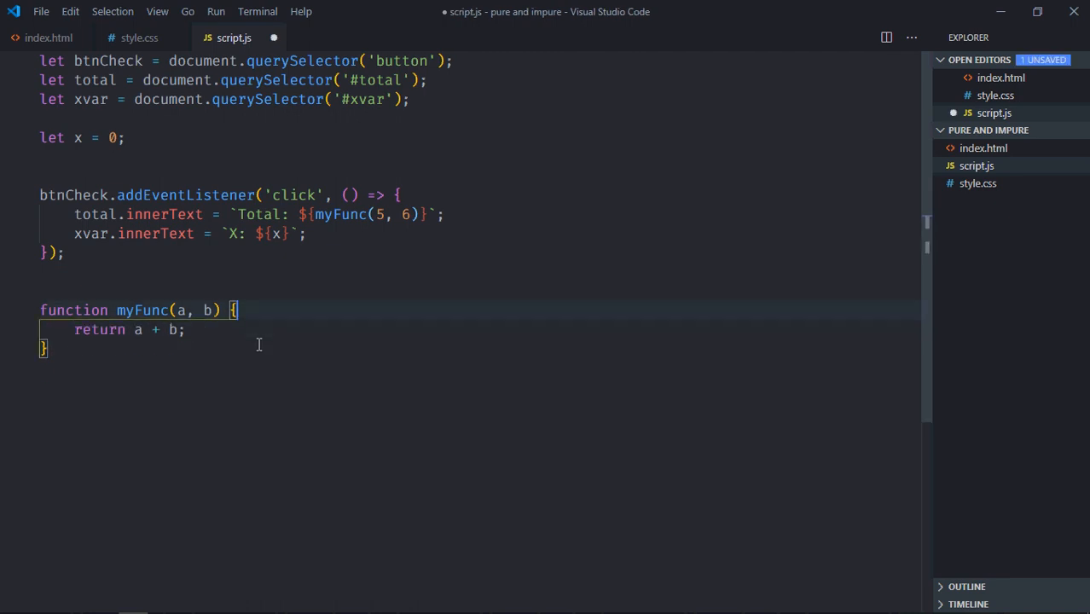